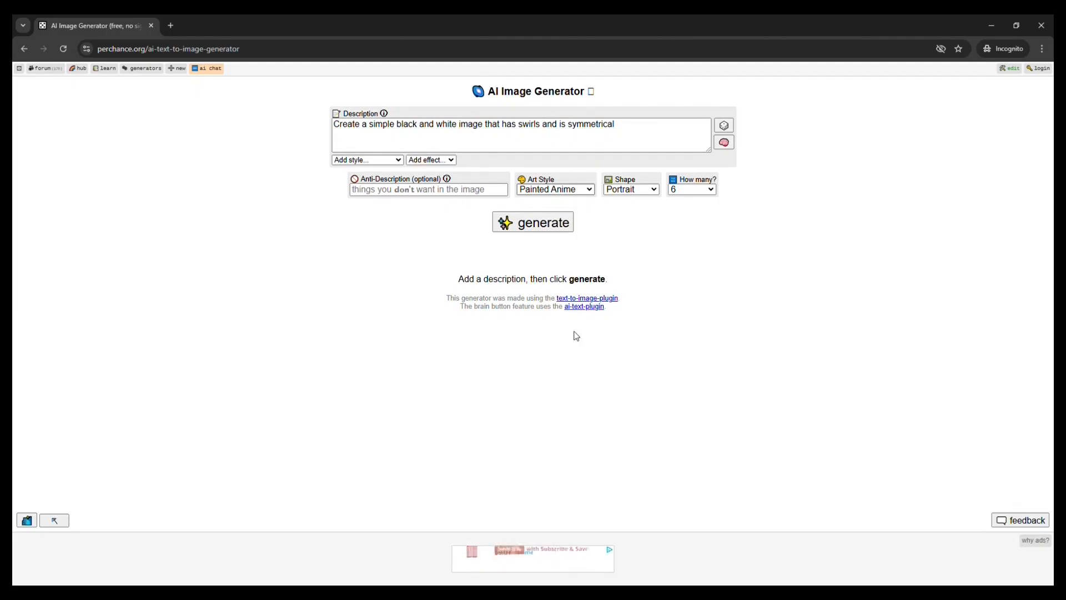
Generate square Concept Sketch images of the symmetrical black-and-white swirl and review them.
left_click(555, 189)
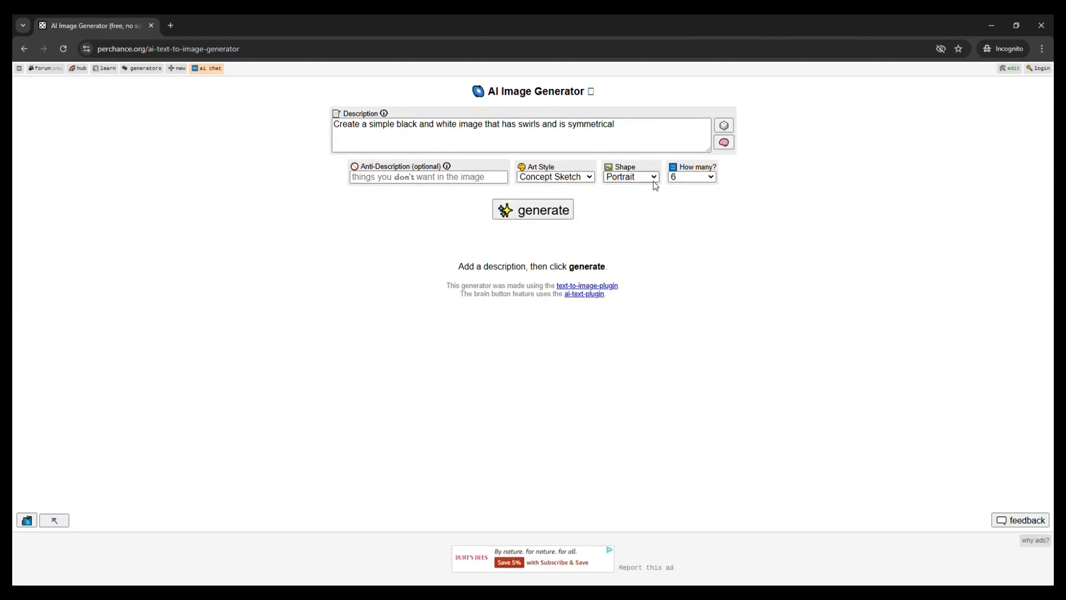
left_click(630, 177)
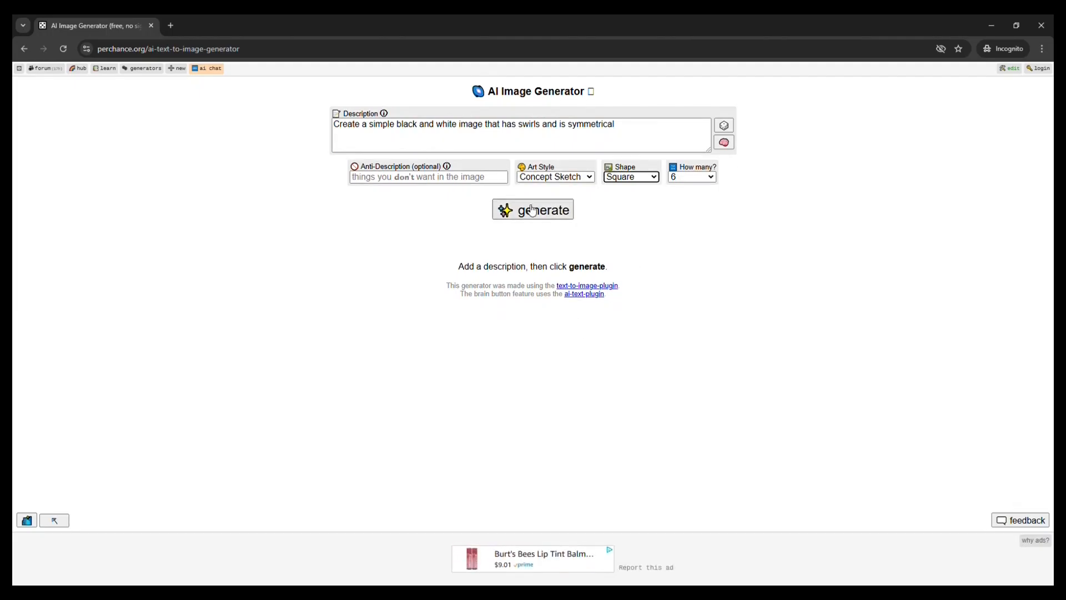
left_click(532, 209)
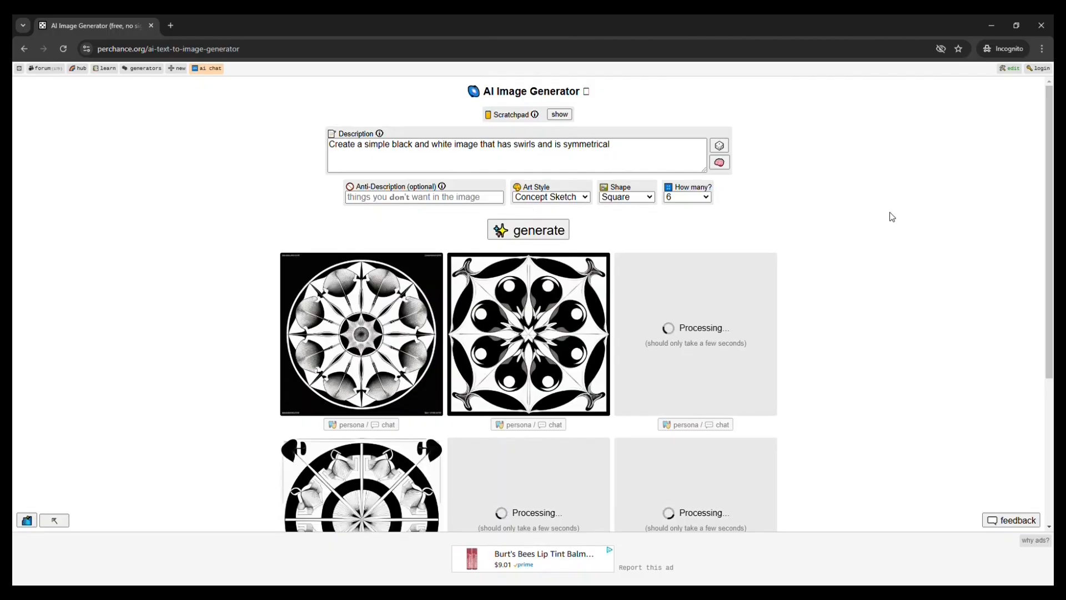
scroll("down", 3)
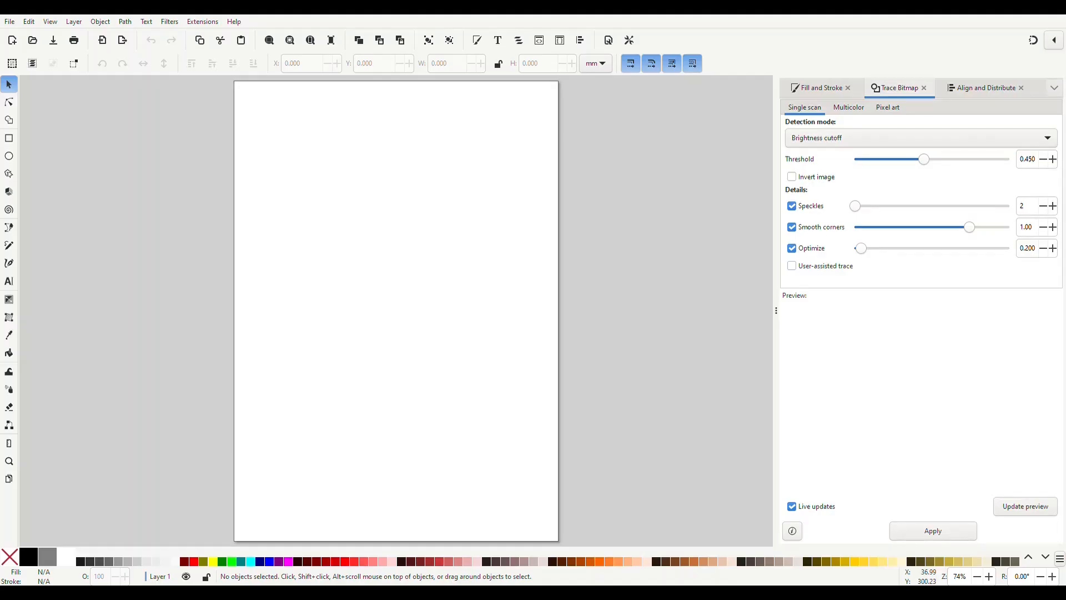
mouse_move(340, 226)
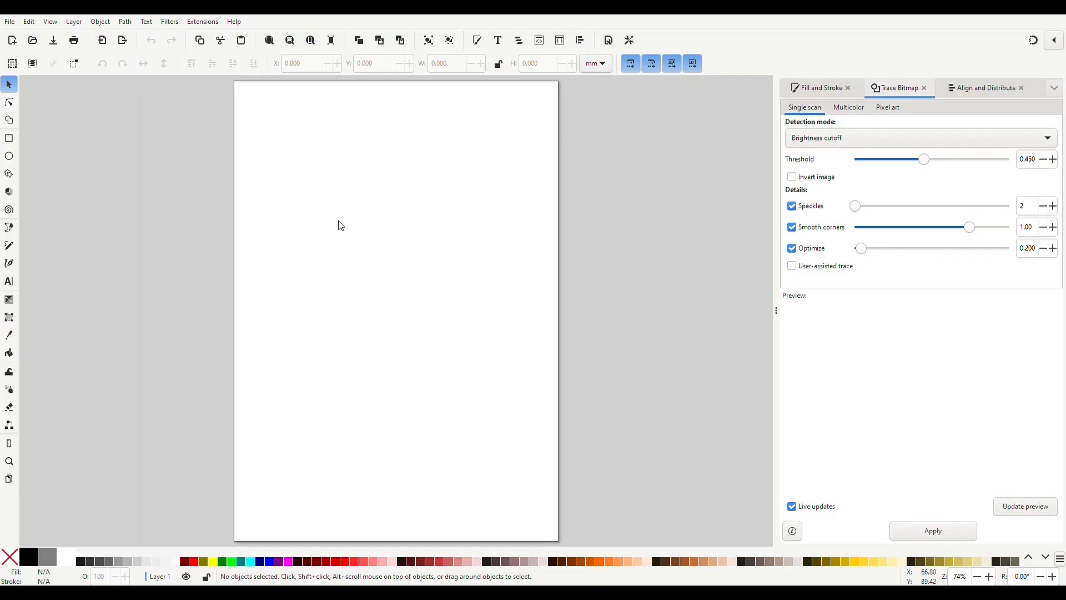
mouse_move(359, 252)
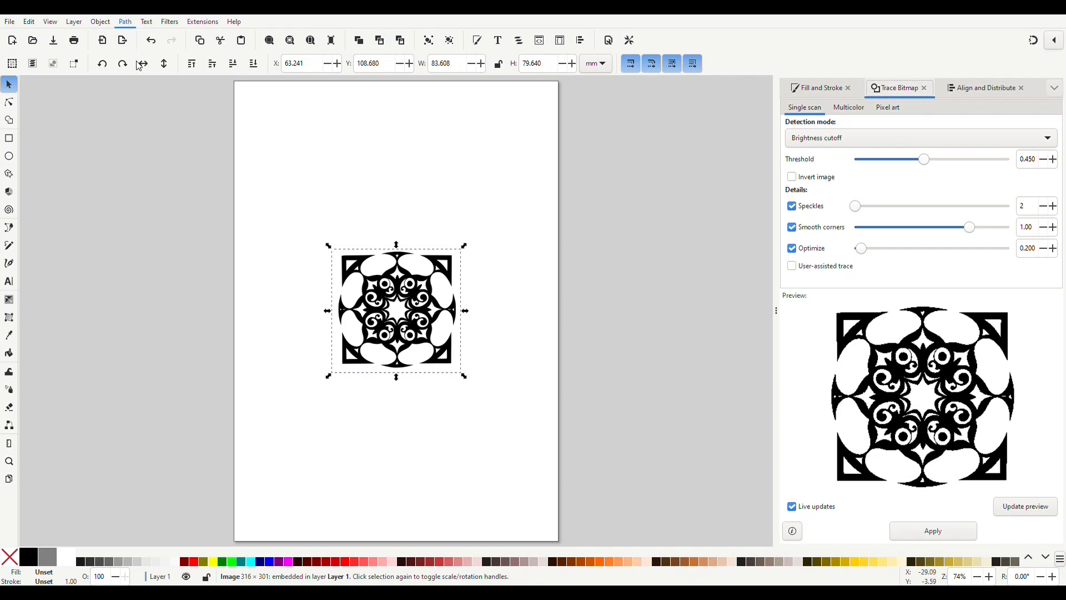
Preview the swirl image traced into black shapes and search for an Inkscape tracing tutorial.
left_click(932, 531)
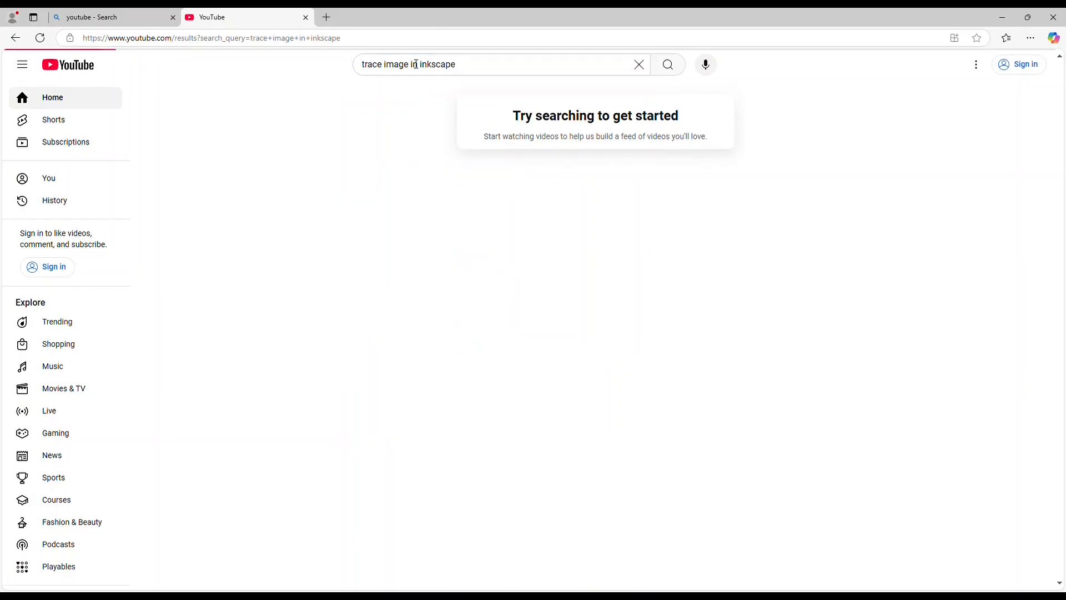
left_click(668, 65)
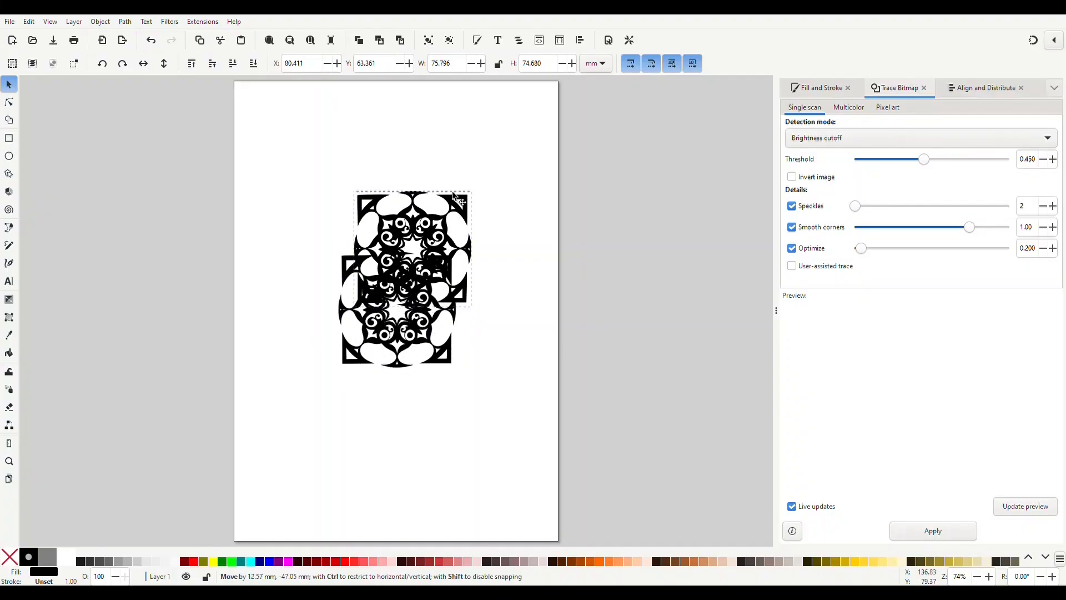
Separate the traced swirl from the bitmap, delete the bitmap, and resize the page to the swirl.
left_click_drag(411, 247, 430, 182)
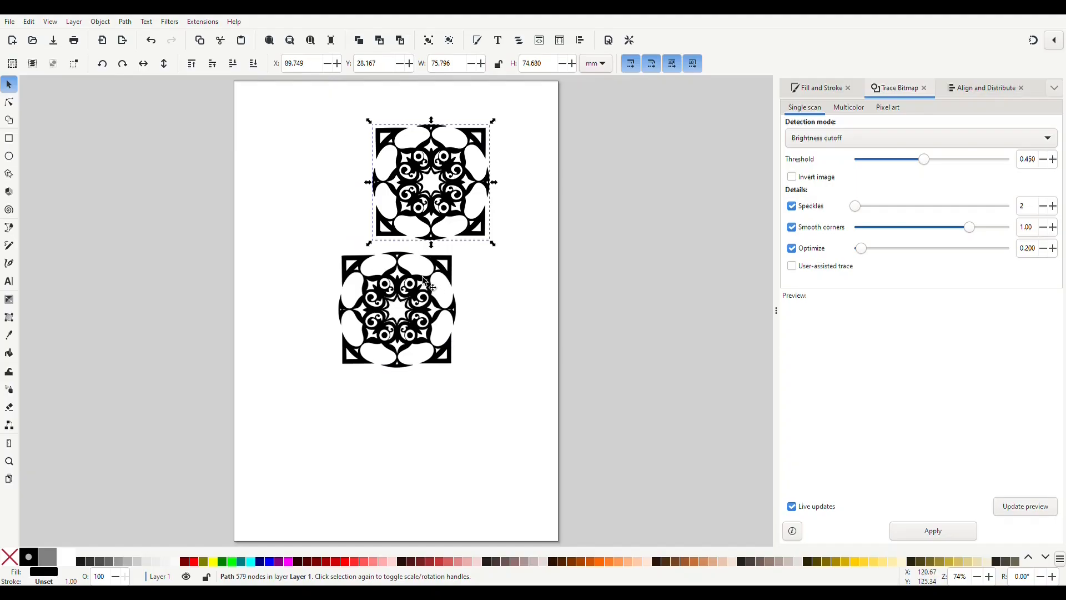
left_click(396, 310)
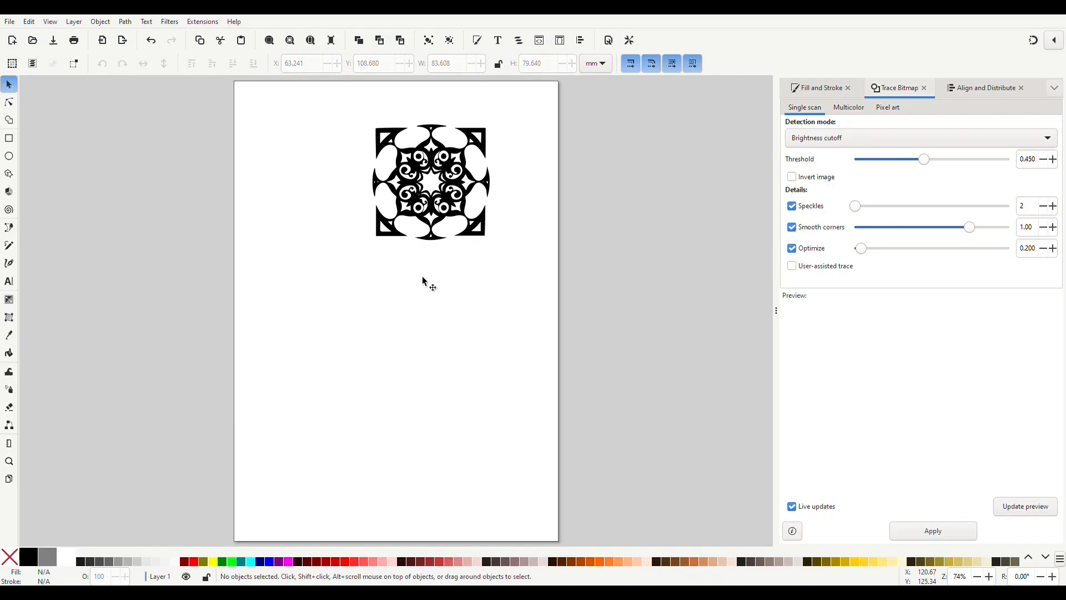
mouse_move(462, 186)
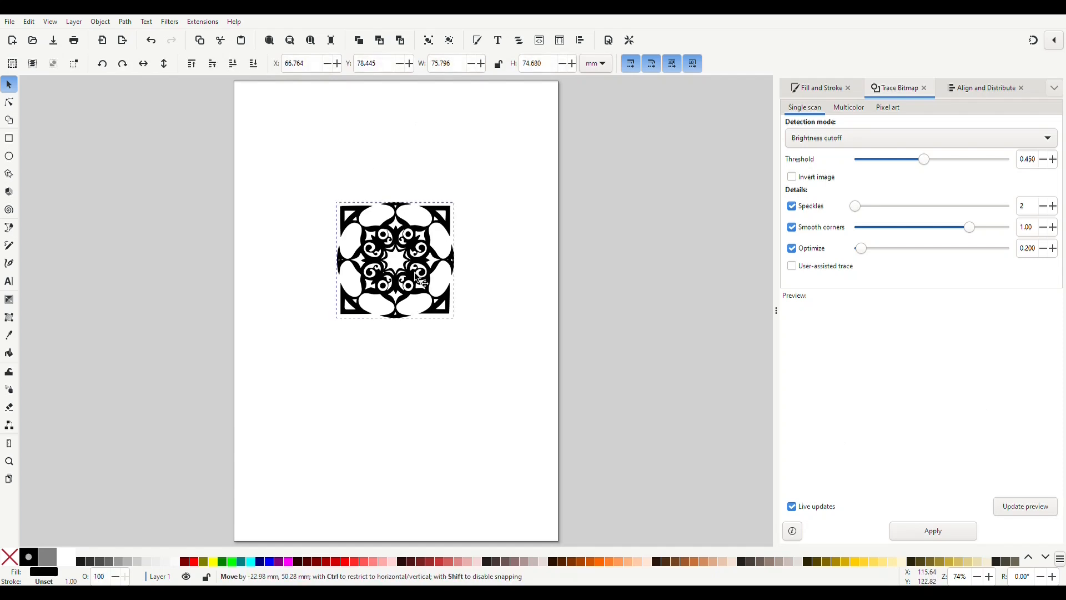
left_click(395, 260)
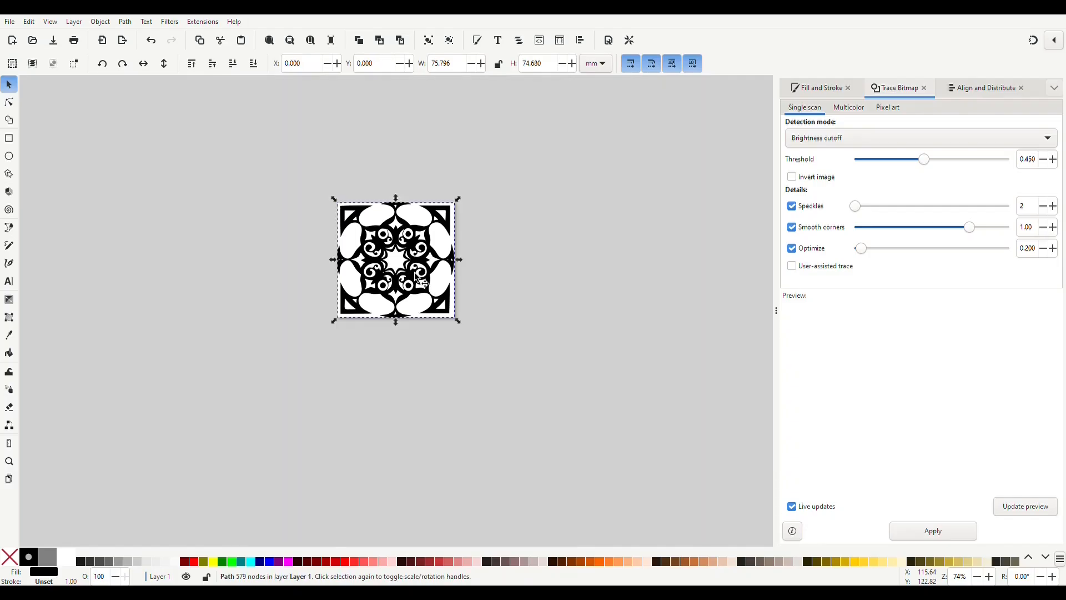
left_click(618, 210)
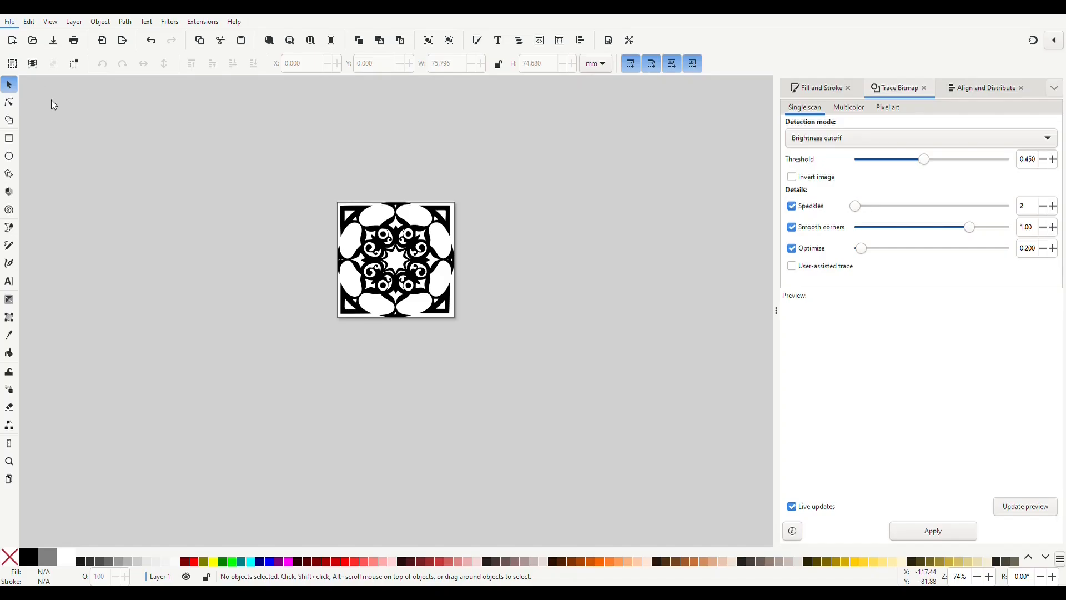
mouse_move(1046, 72)
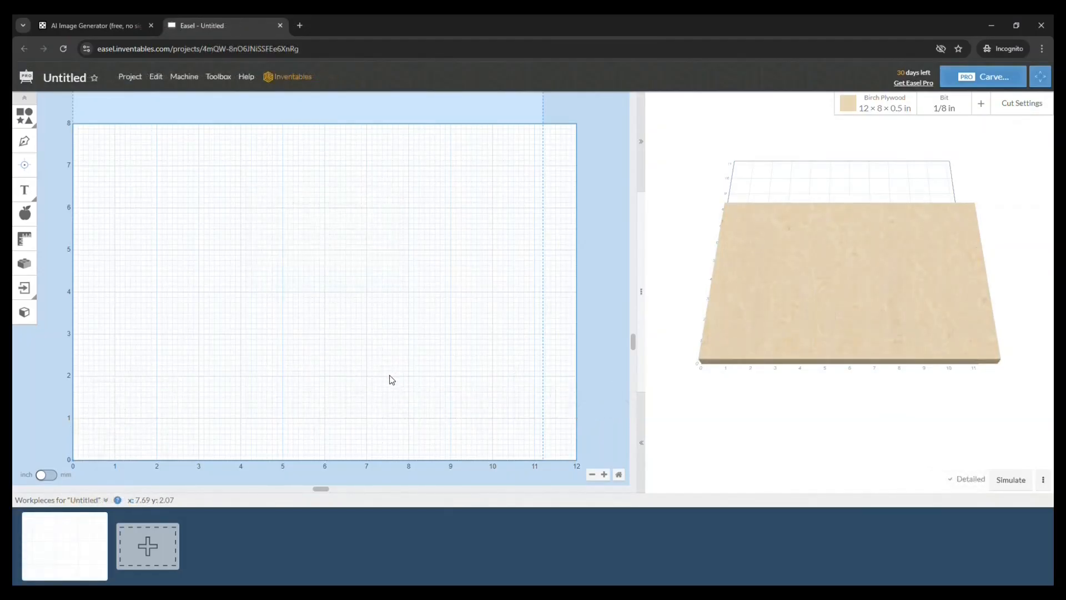
Import the saved swirl SVG into the new Easel project via Project > Import SVG.
left_click(130, 76)
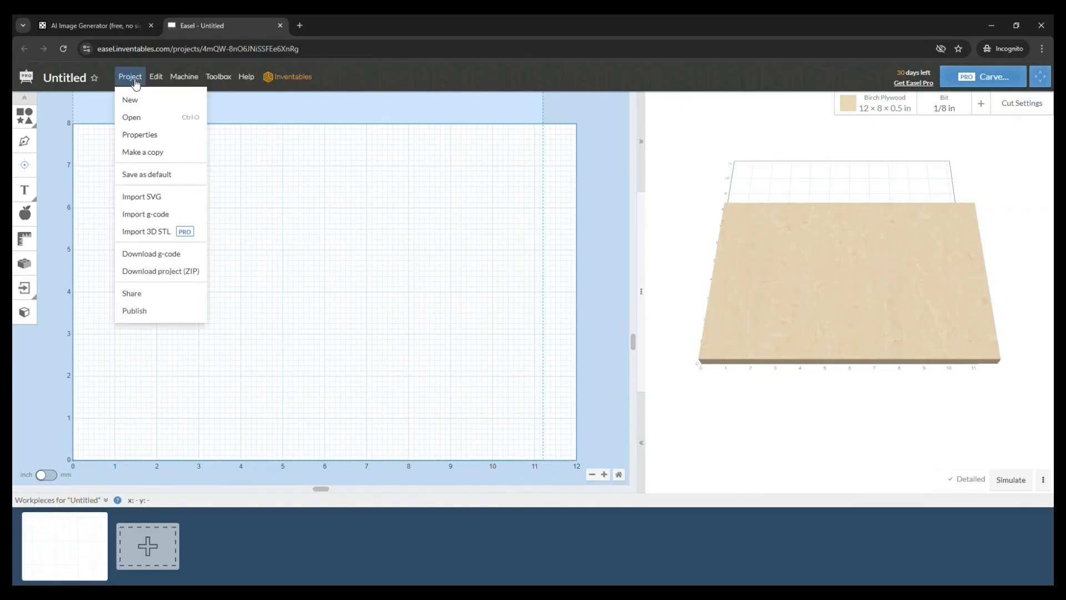
left_click(135, 207)
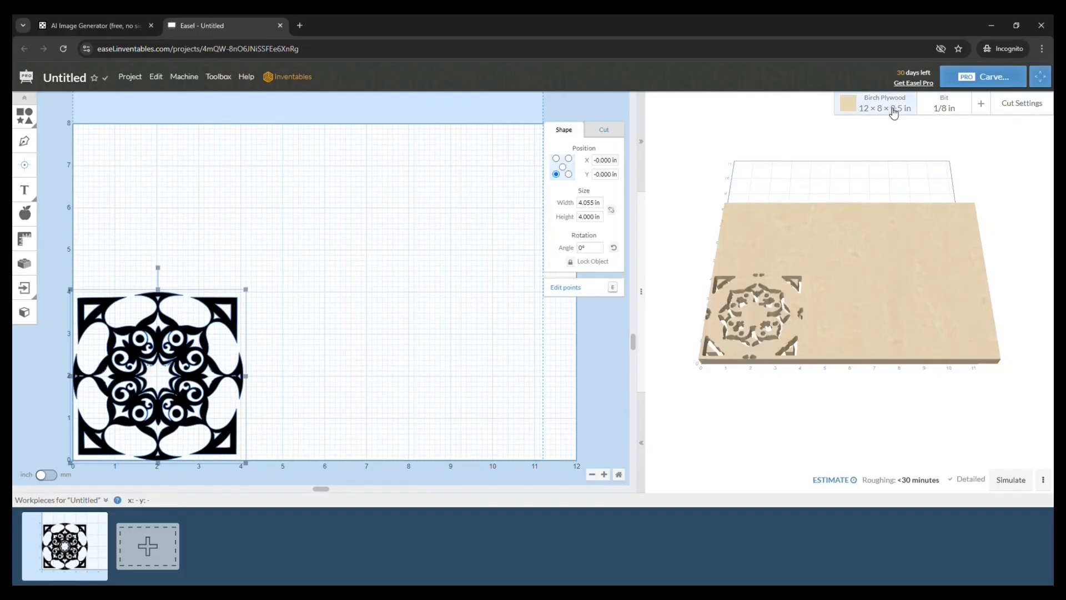
Set the material to pine 0.75 in thick and choose the 1/8 in single flute end mill.
left_click(881, 108)
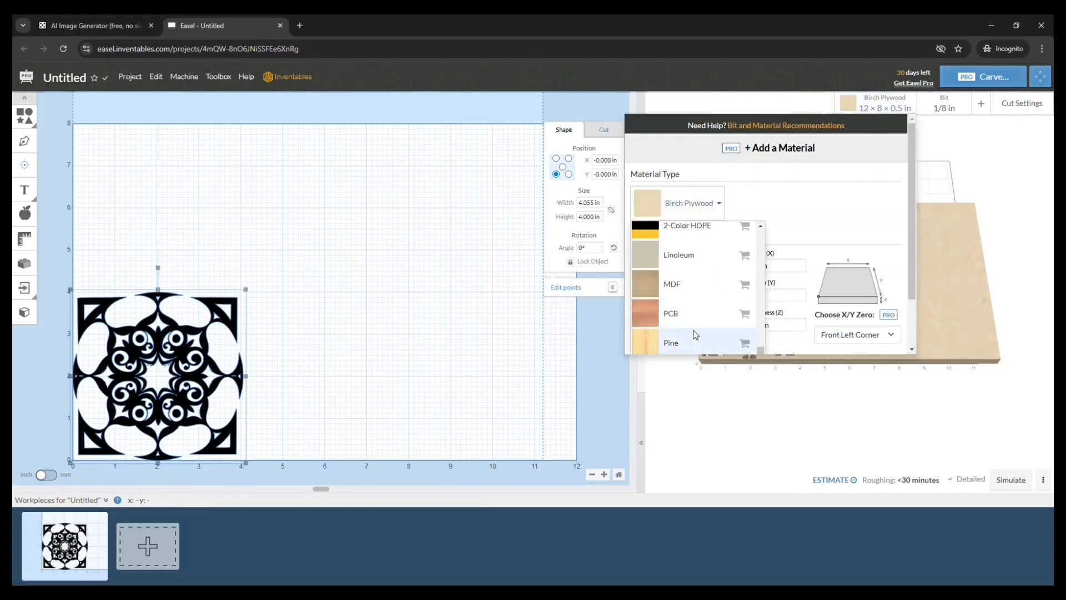
left_click(670, 342)
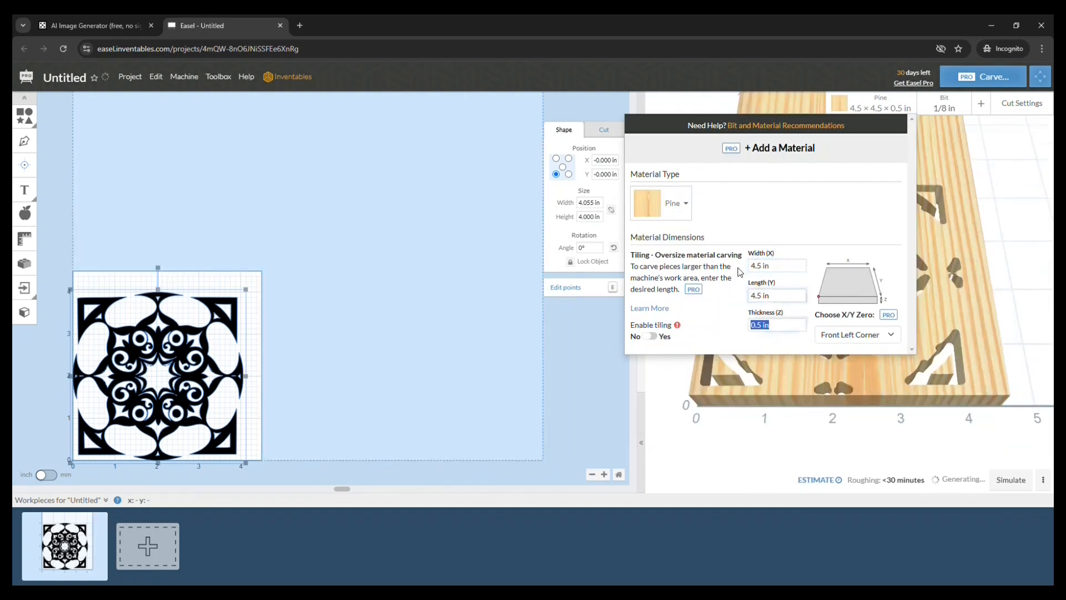
type("0")
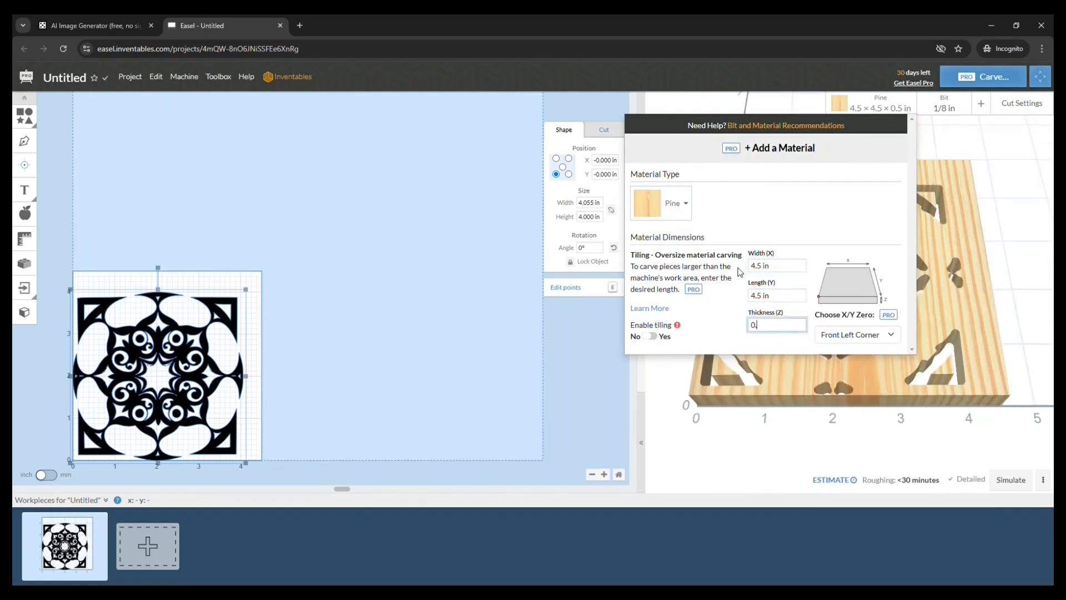
type("0.75")
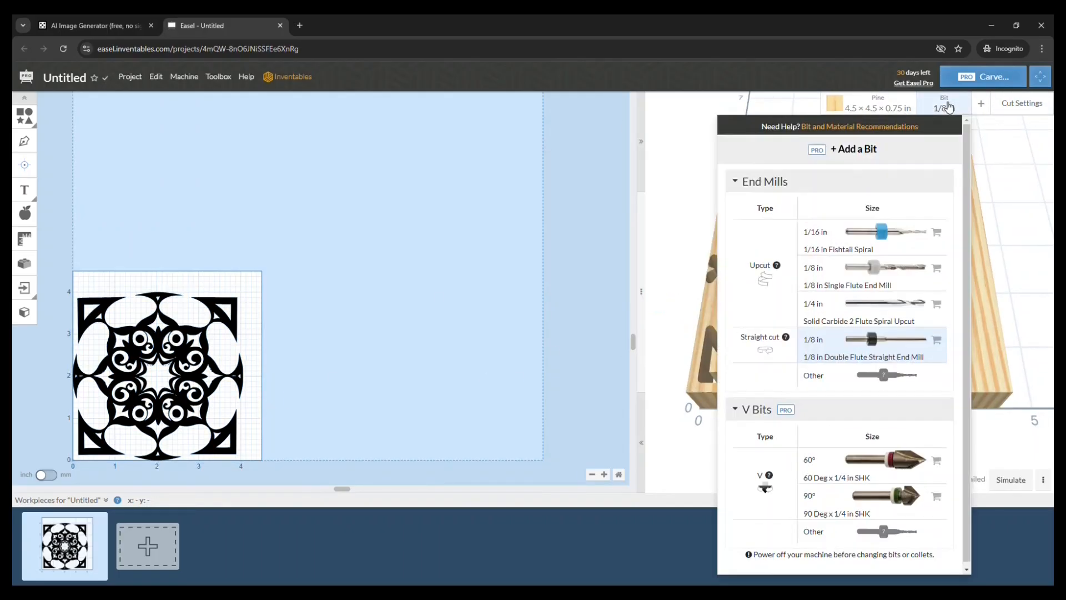
left_click(864, 276)
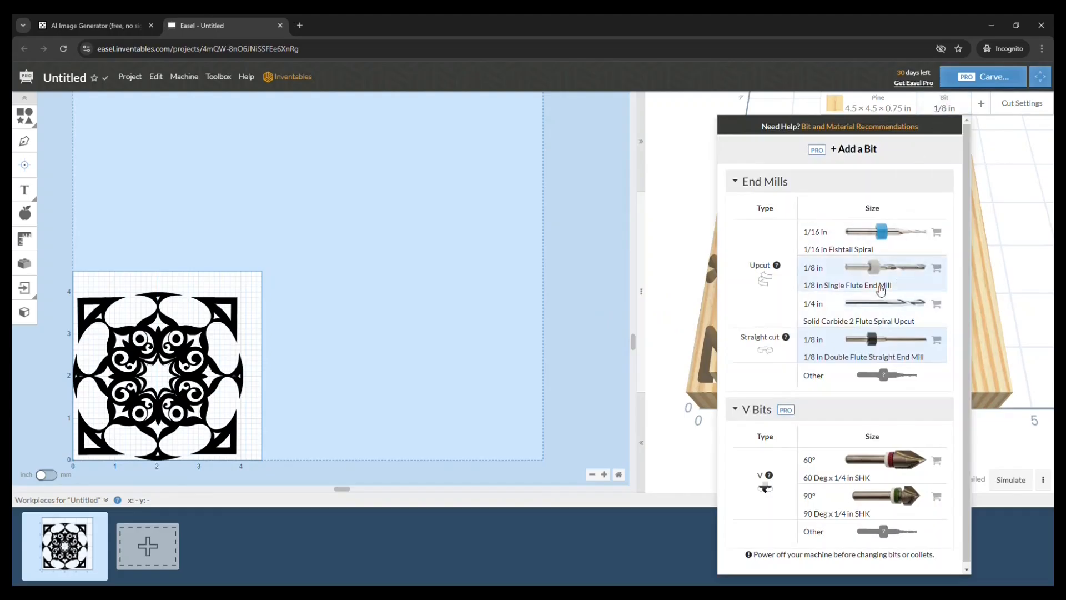
mouse_move(877, 278)
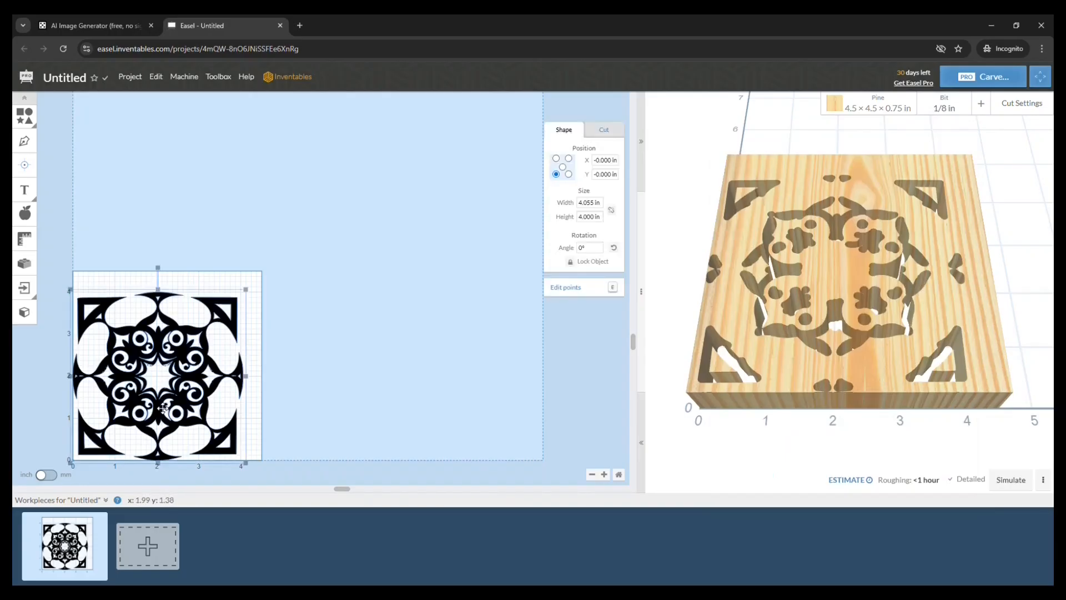
Enlarge the swirl to cover the pine block and set its carve depth to about 0.25 in.
left_click(604, 130)
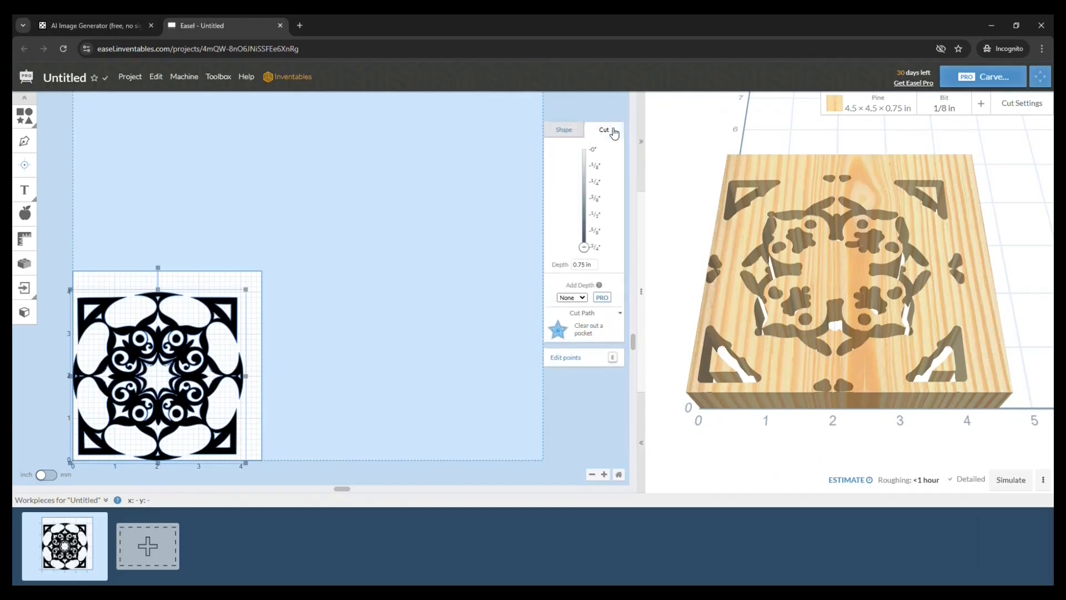
left_click(564, 130)
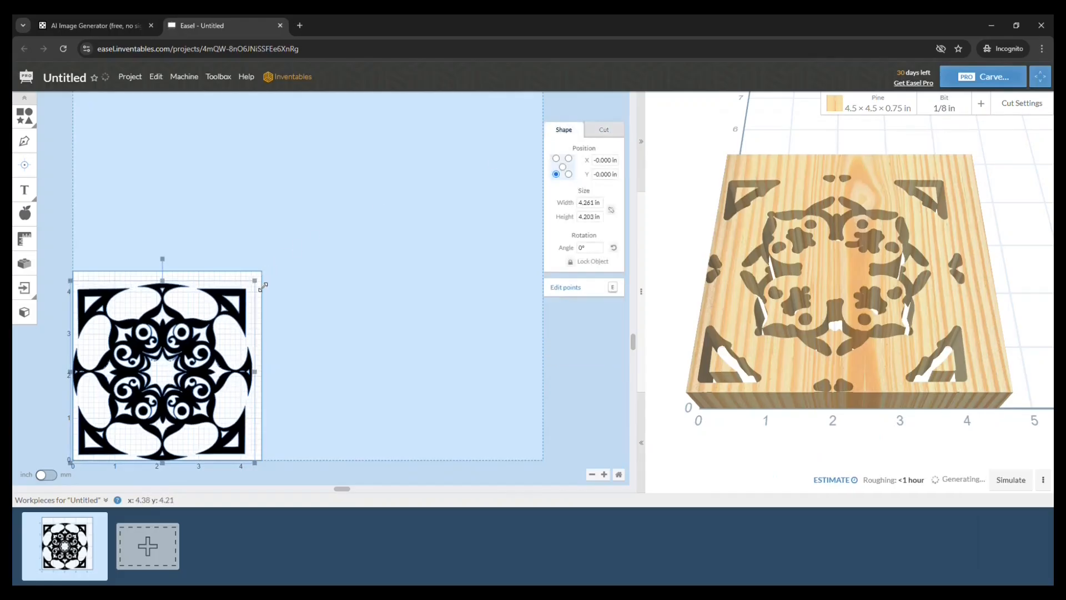
left_click_drag(264, 284, 272, 280)
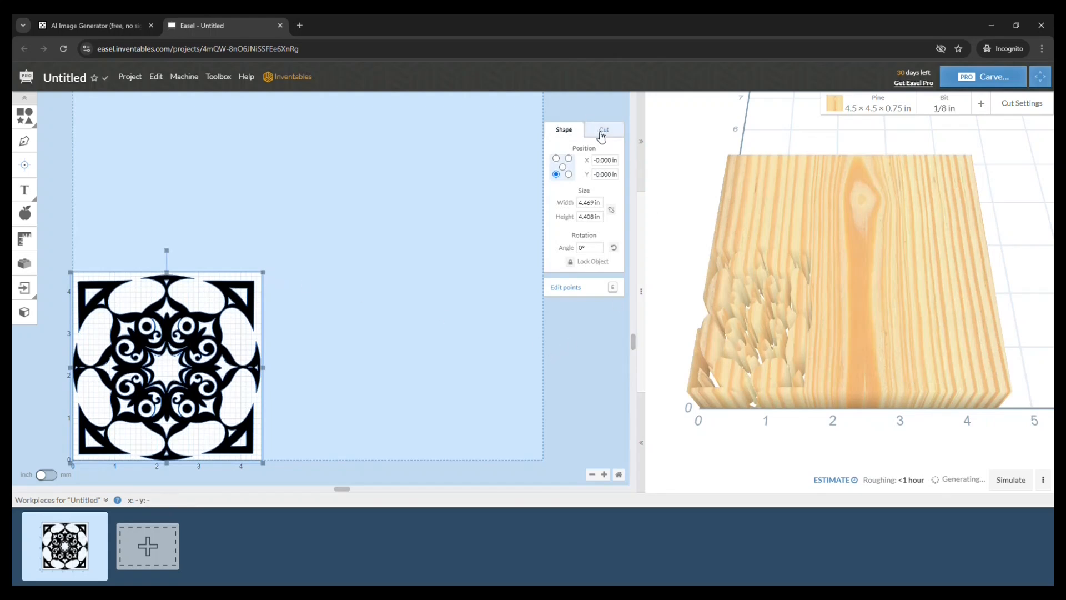
left_click(603, 130)
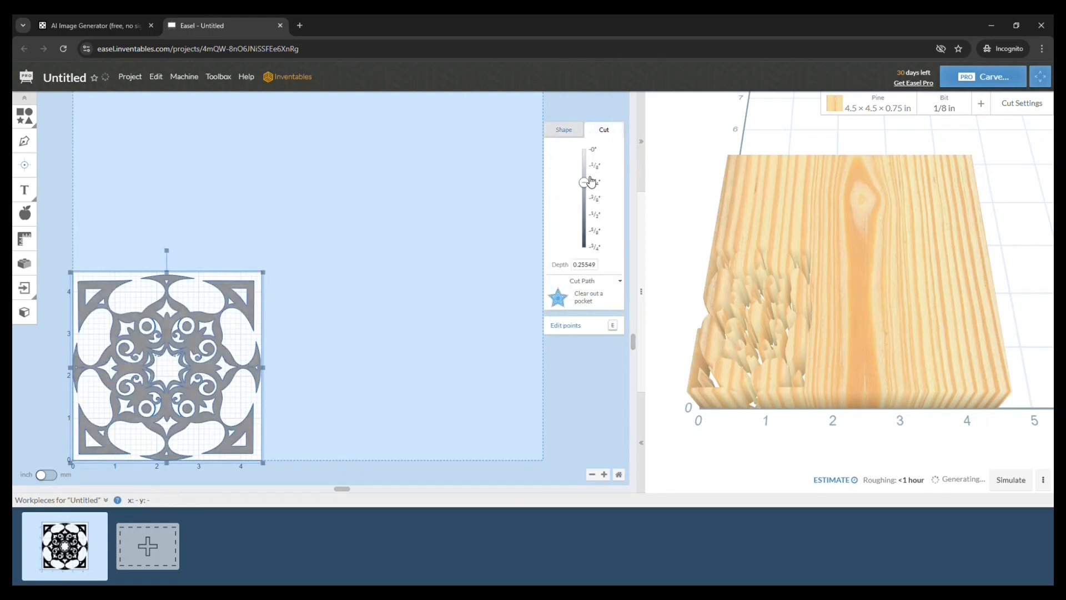
left_click_drag(583, 180, 583, 164)
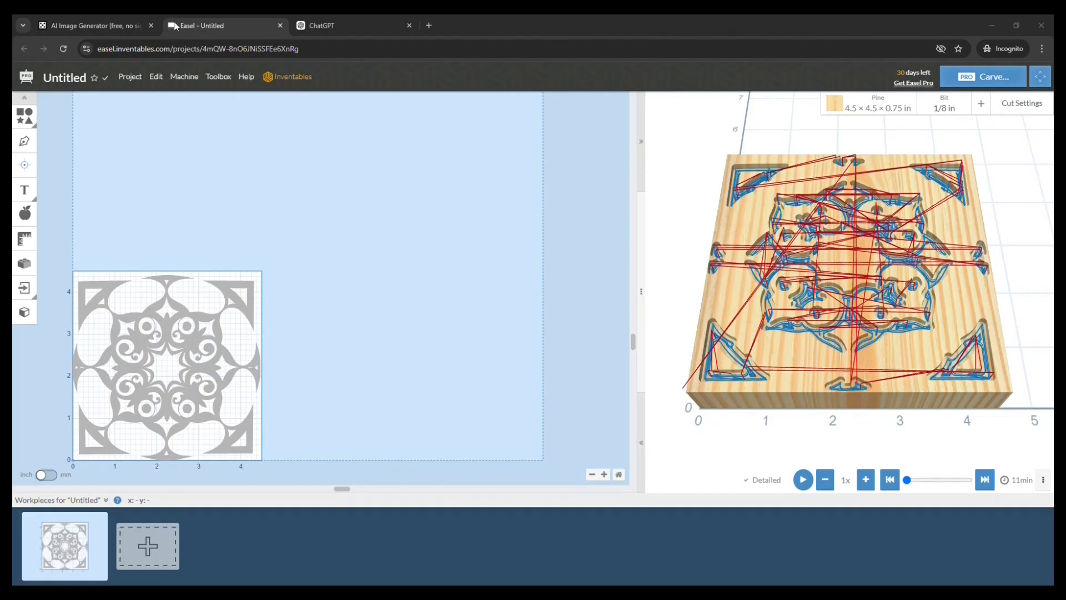
mouse_move(220, 175)
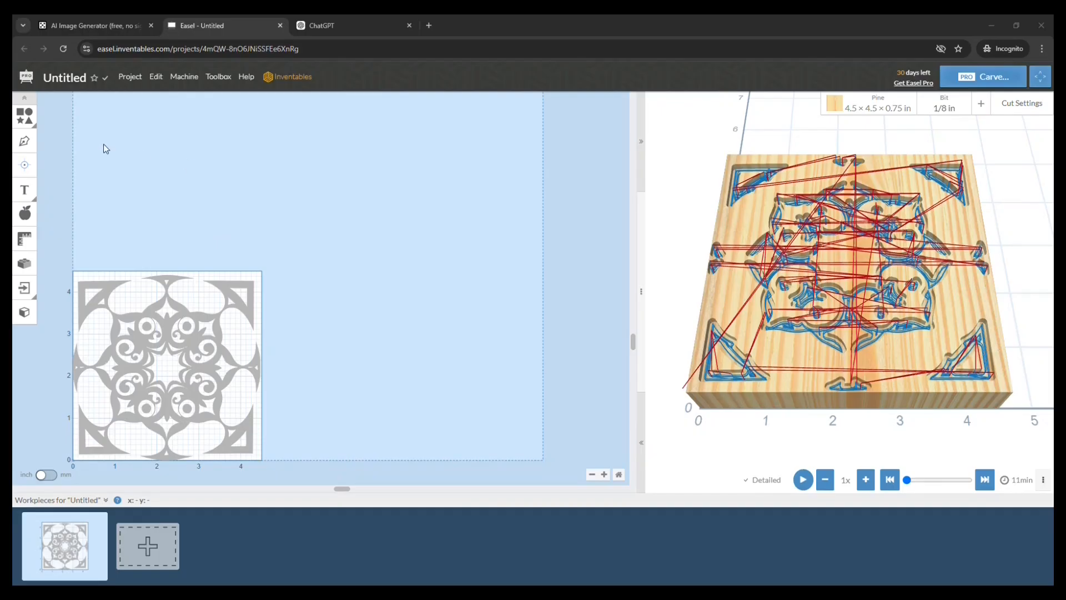
mouse_move(94, 80)
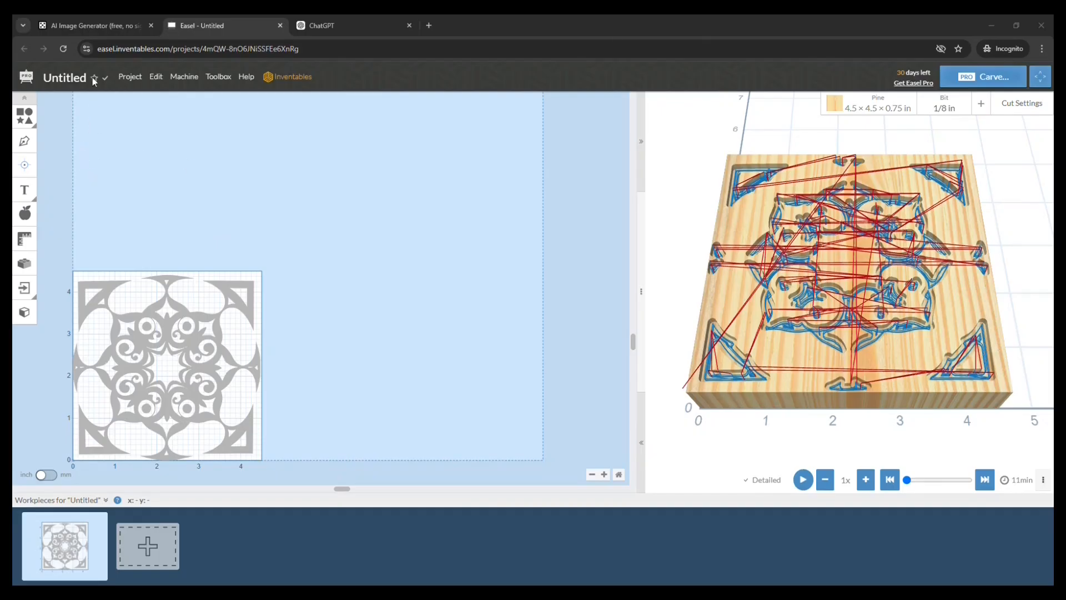
mouse_move(63, 163)
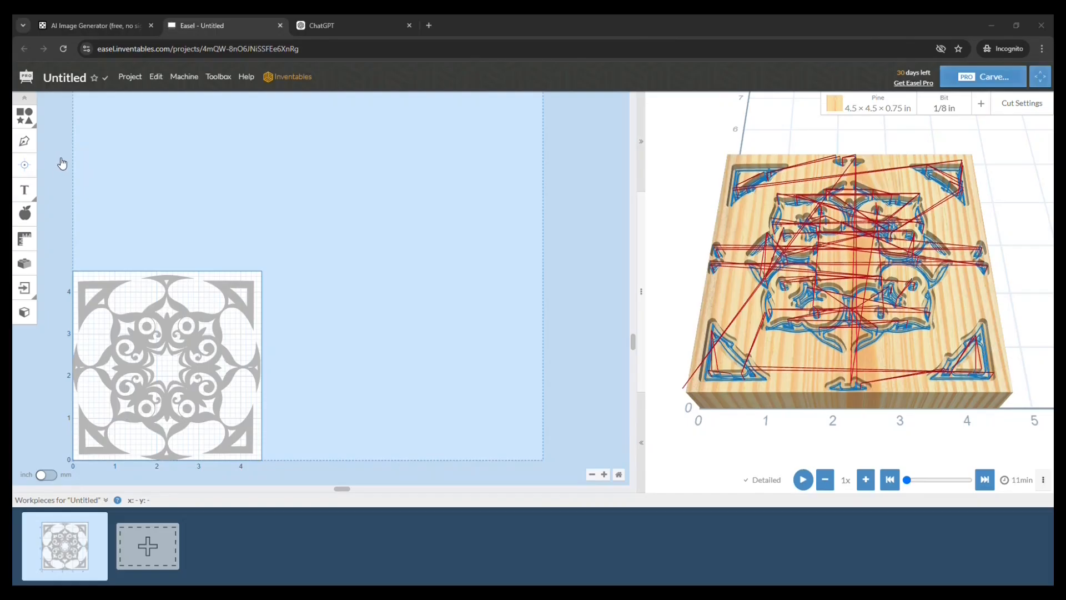
mouse_move(61, 179)
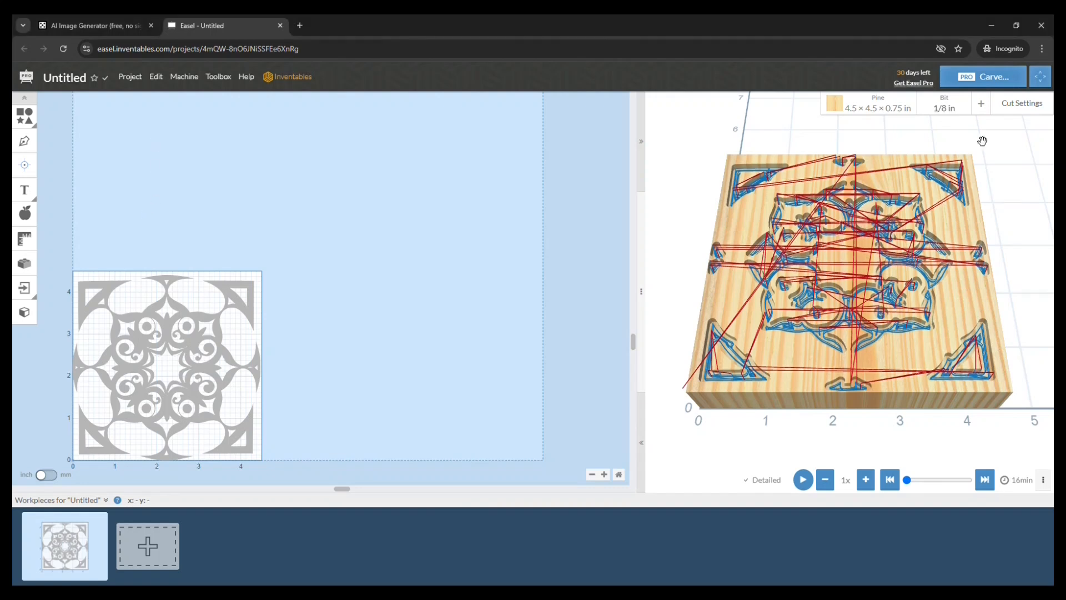
Review Easel's automatic cut settings, then move to the ChatGPT tab.
left_click(1021, 103)
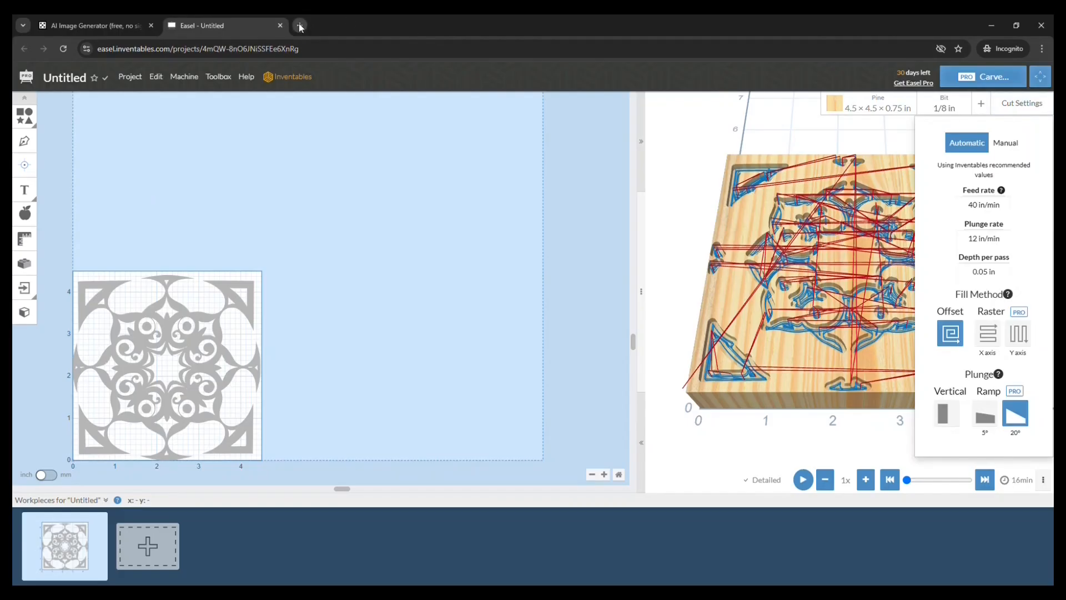
left_click(300, 25)
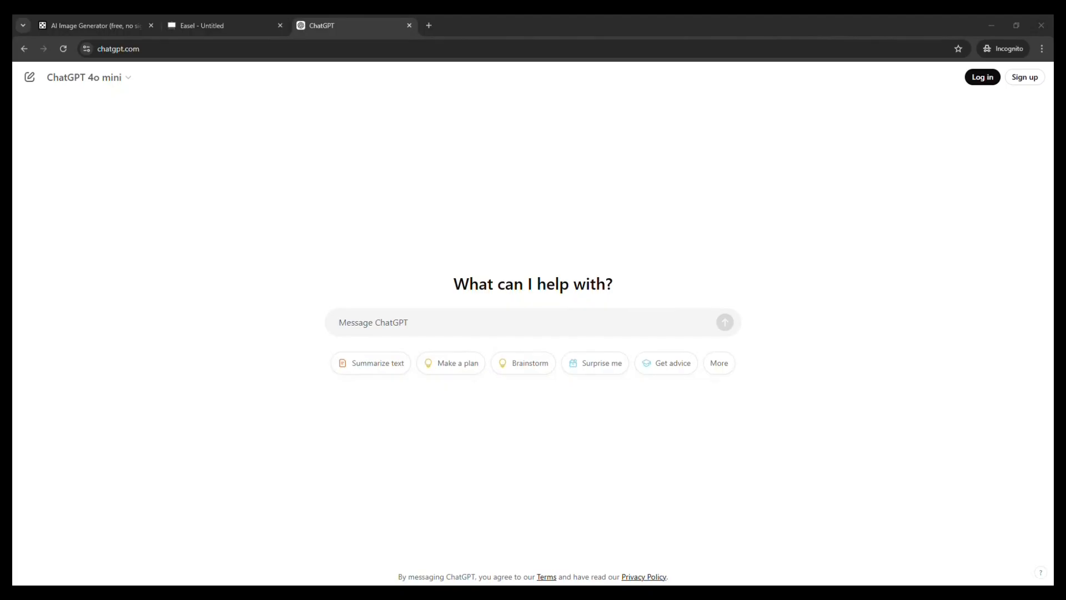
Ask ChatGPT for optimum RPM, feed and plunge for a 1/8" double-flute down-cut bit in pine and read the reply.
type("I need to figure out the optimum rpm, speed, and feed, of a 1/8\" double flute down cut bit for a CNC, include plunge rate. This will be on softwood like pine.")
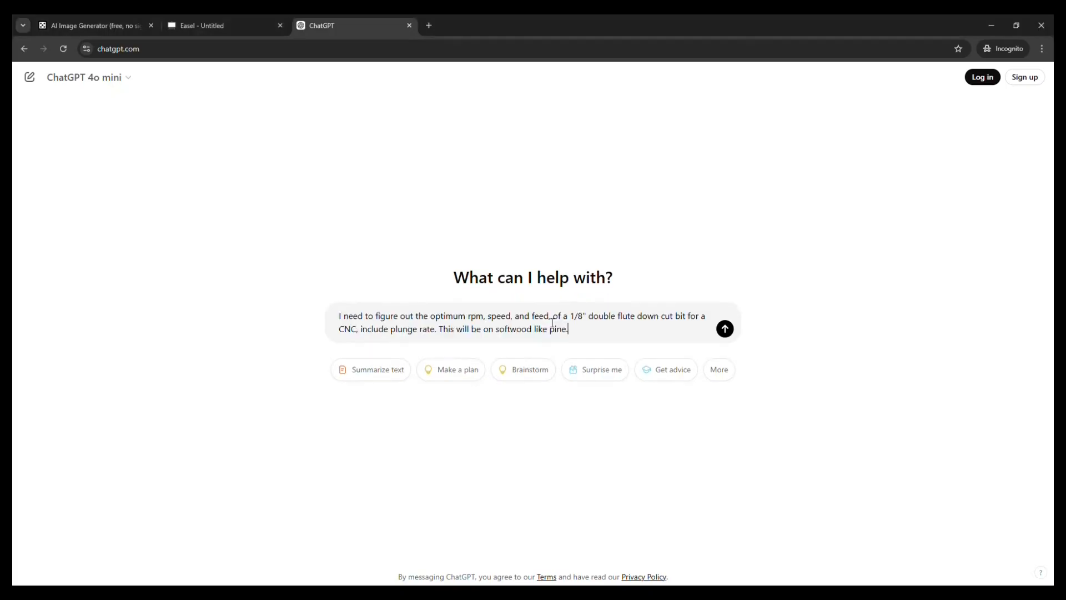
left_click(725, 328)
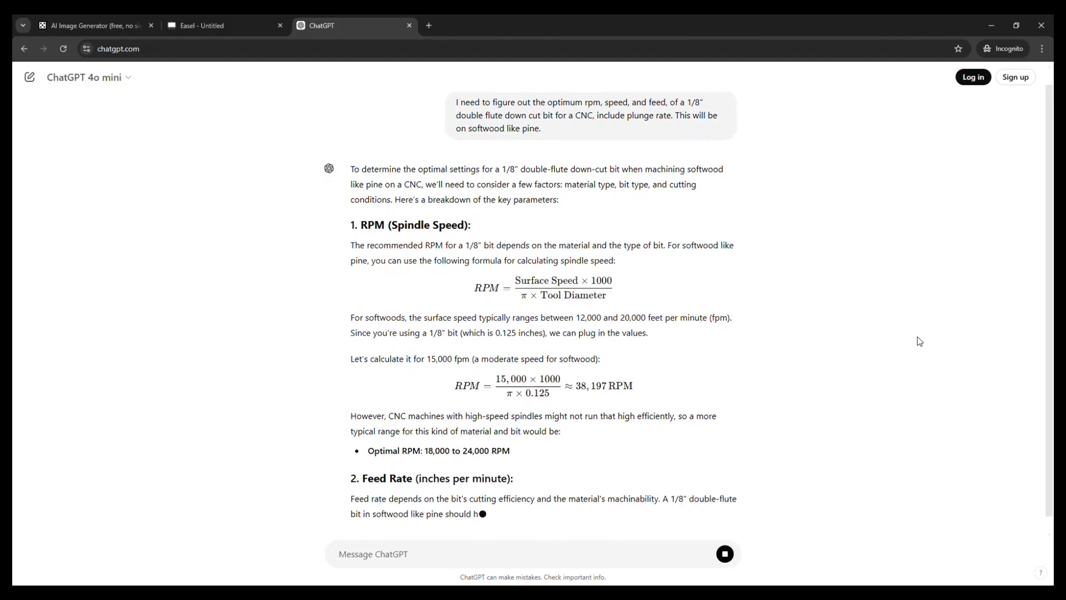
scroll("down", 3)
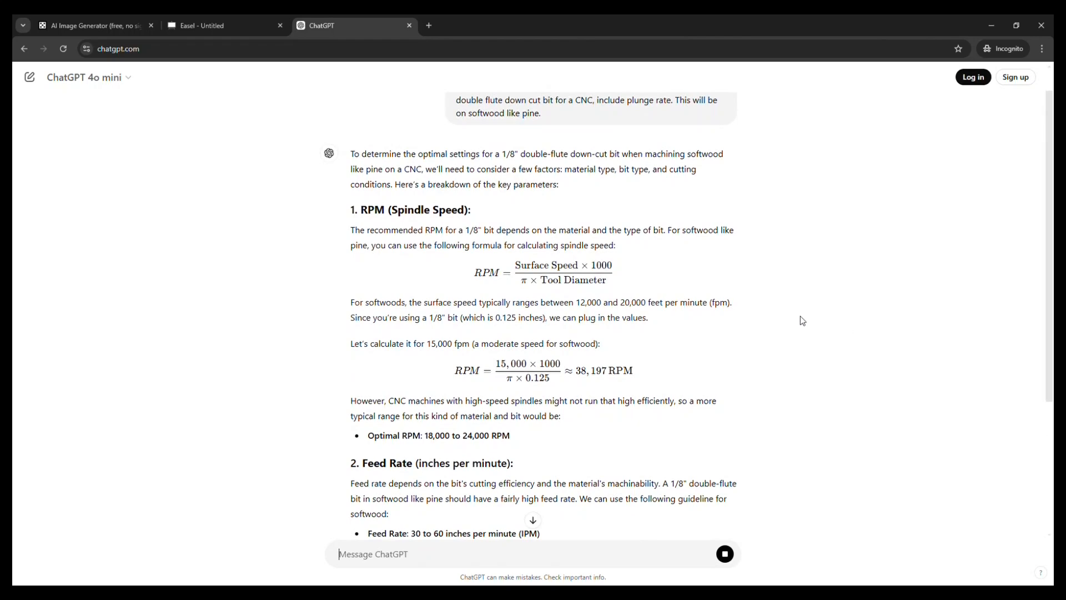
scroll("down", 3)
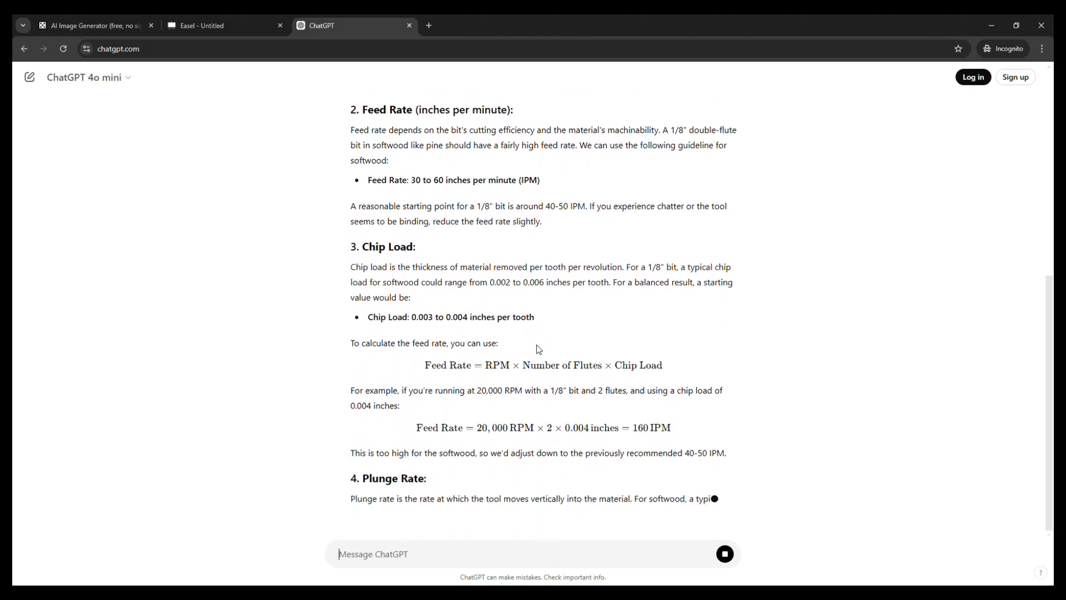
scroll("down", 3)
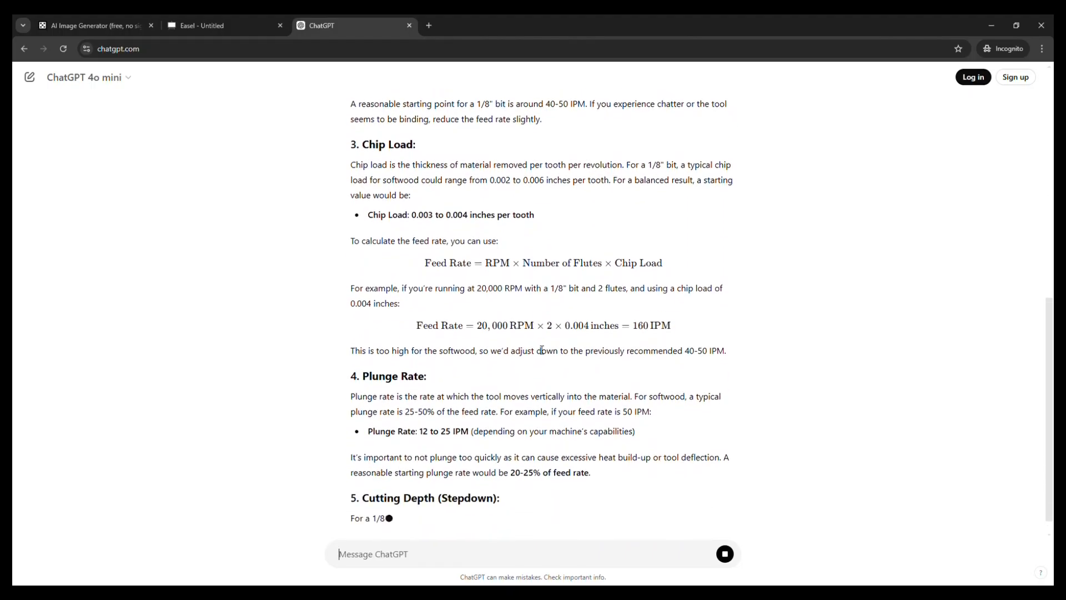
left_click(225, 25)
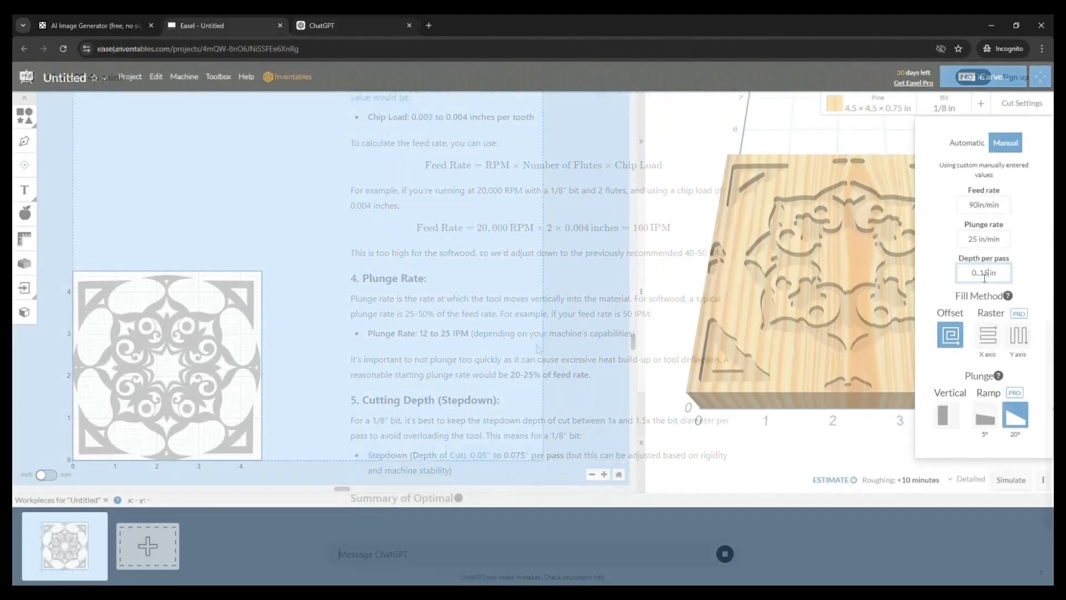
Enter manual cut settings of 60 in/min feed rate and 20 in/min plunge rate.
left_click(354, 25)
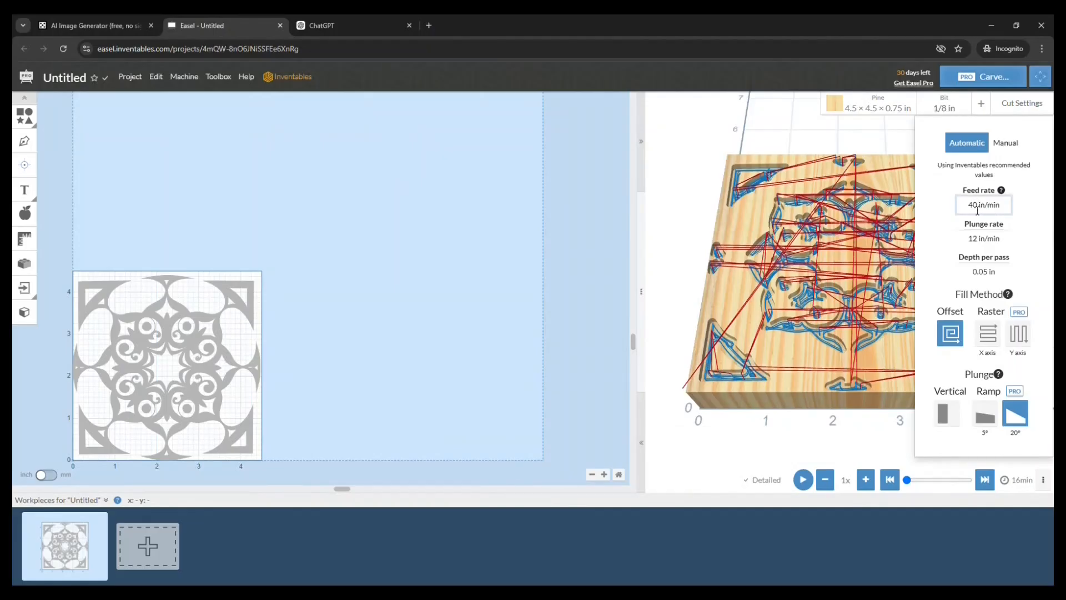
left_click(1005, 142)
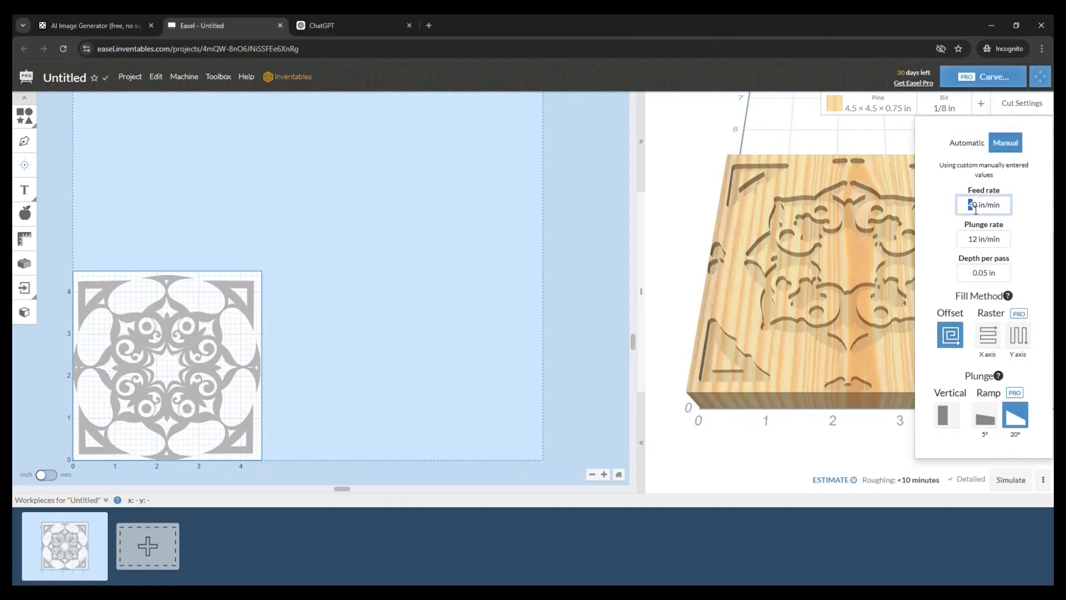
type("60")
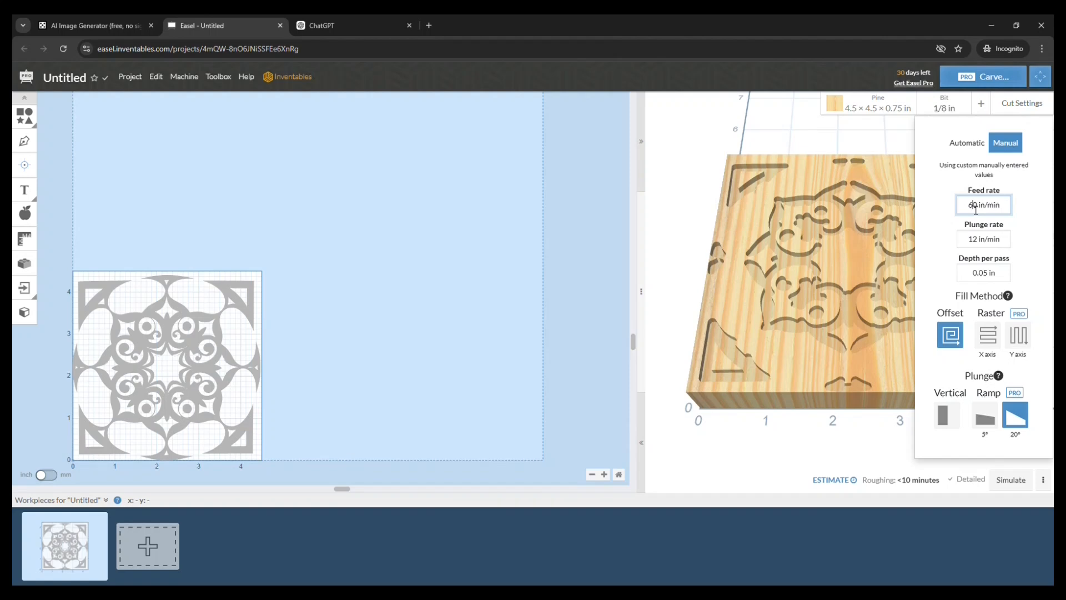
left_click(983, 239)
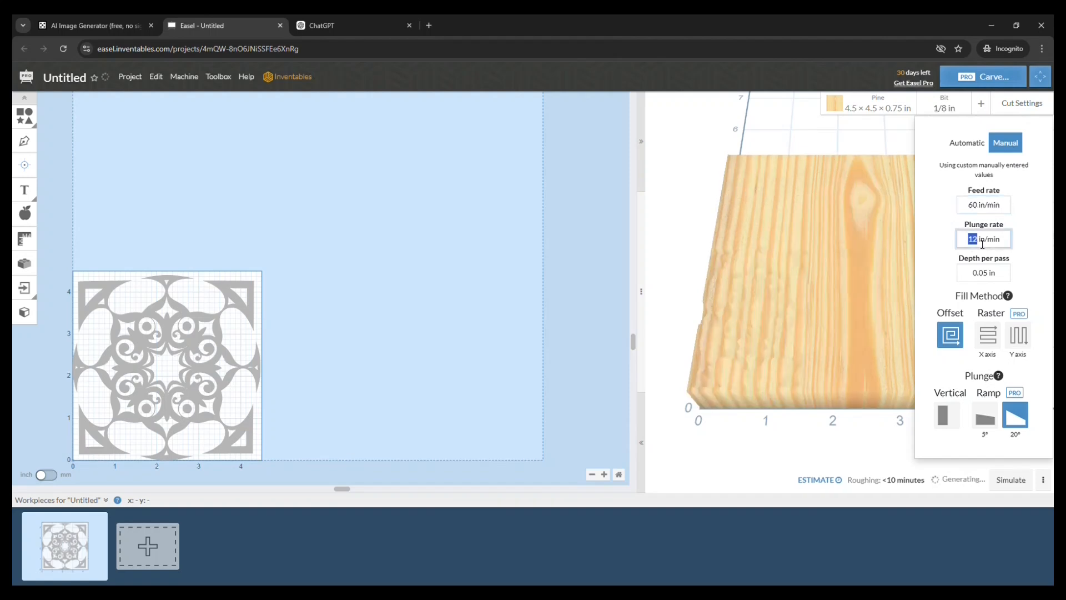
type("20")
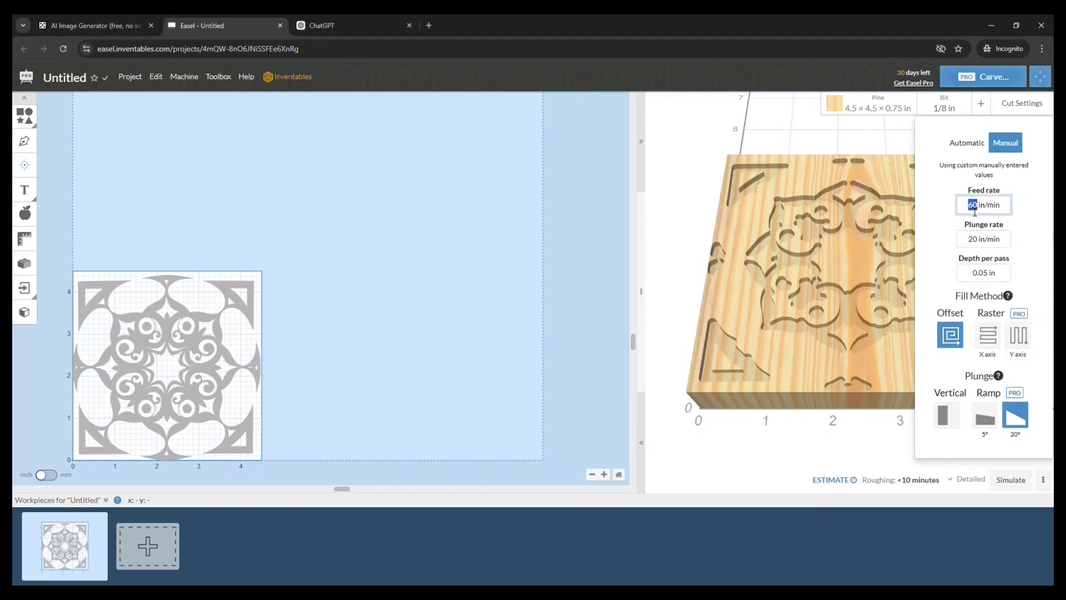
left_click(129, 77)
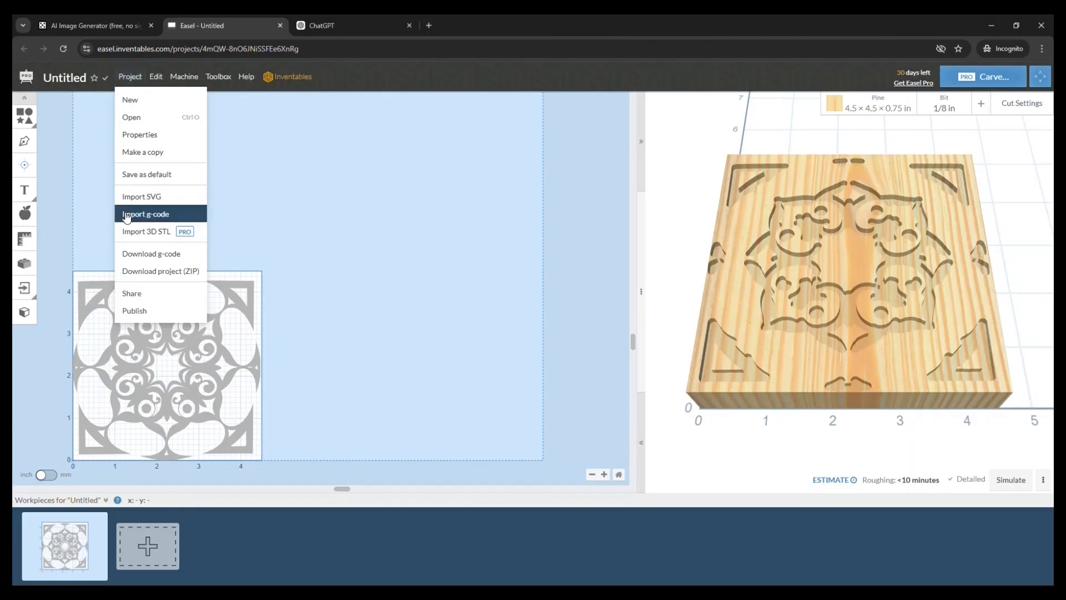
mouse_move(151, 256)
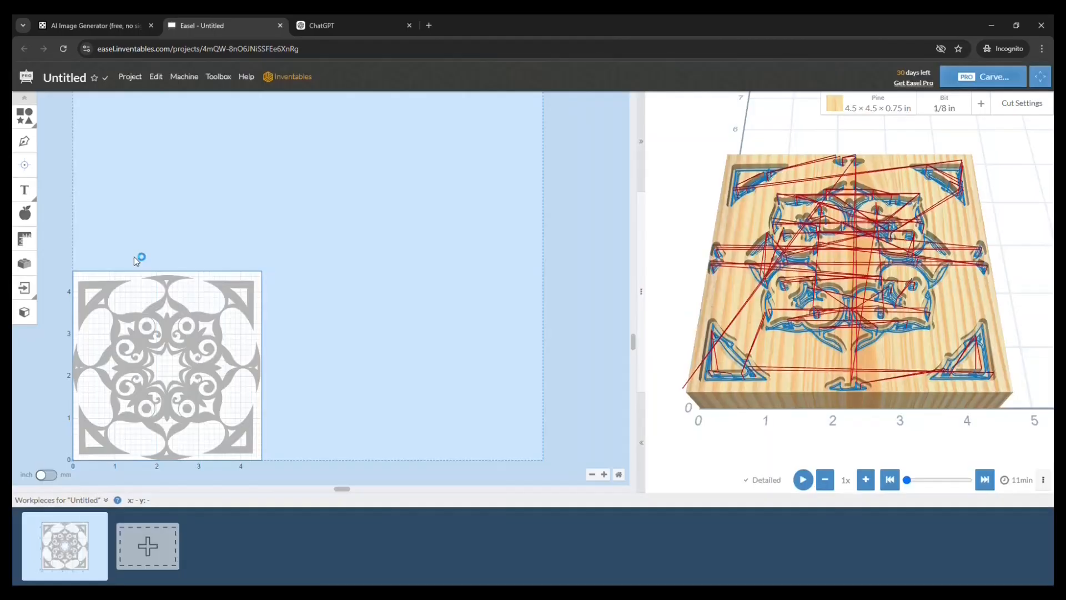
mouse_move(134, 256)
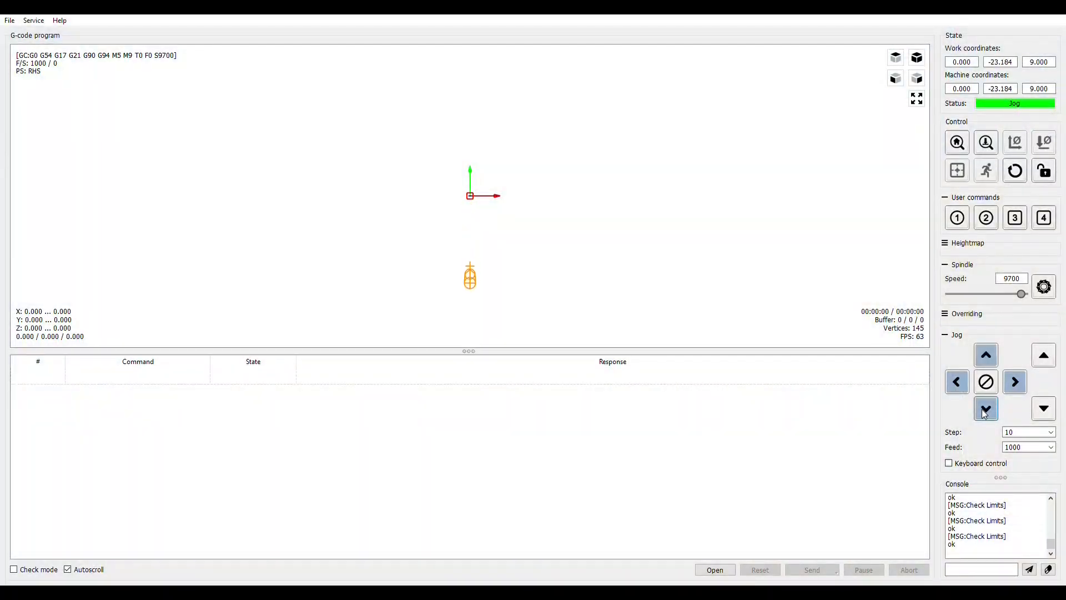
Jog the spindle over the start position and down to the wood surface, then zero the work coordinates there.
left_click(985, 408)
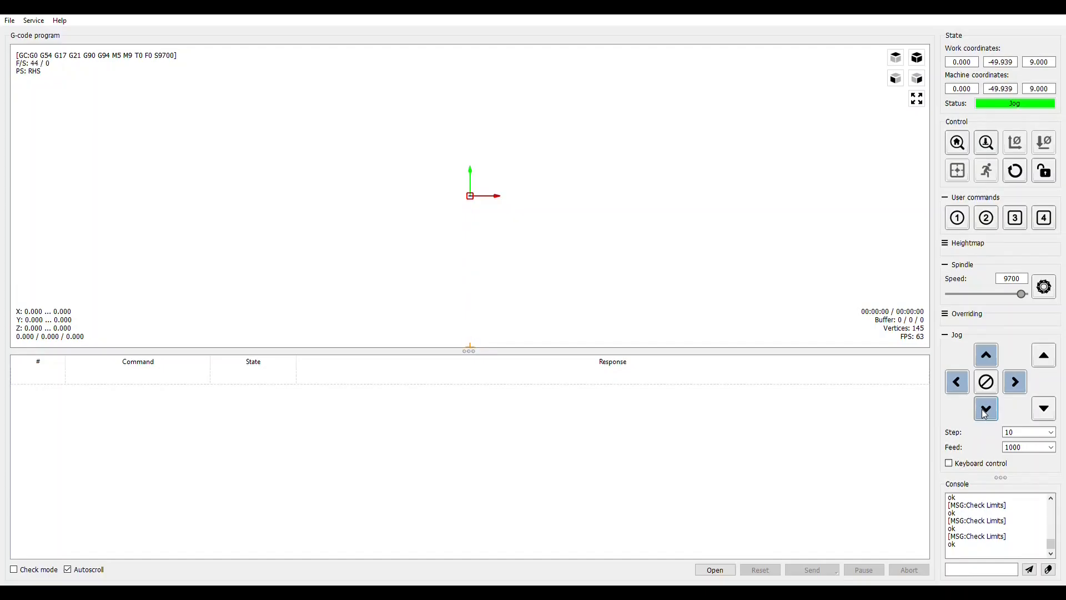
left_click(985, 408)
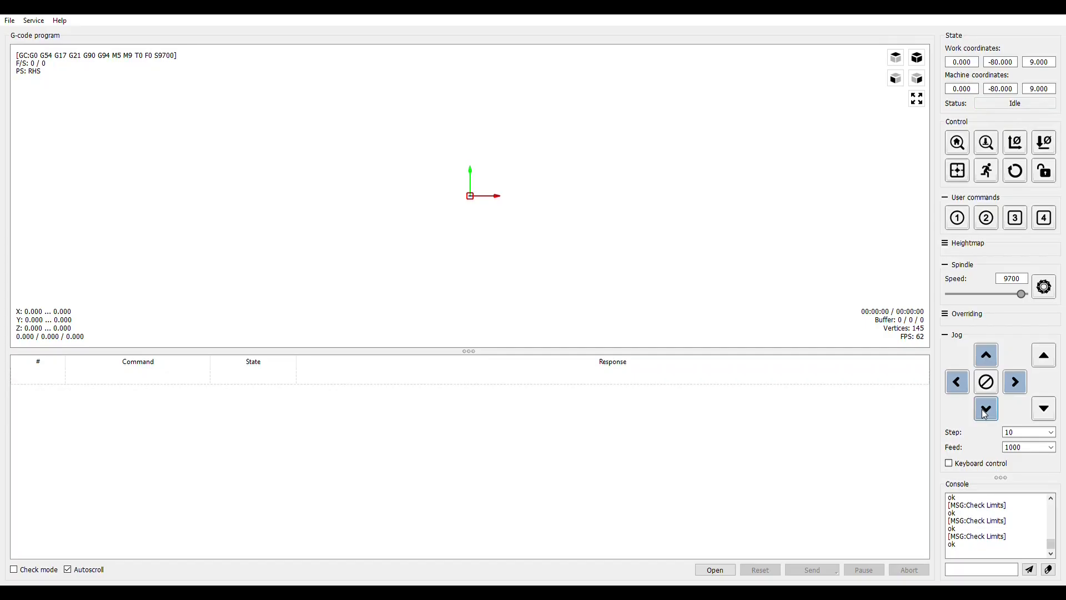
left_click(985, 408)
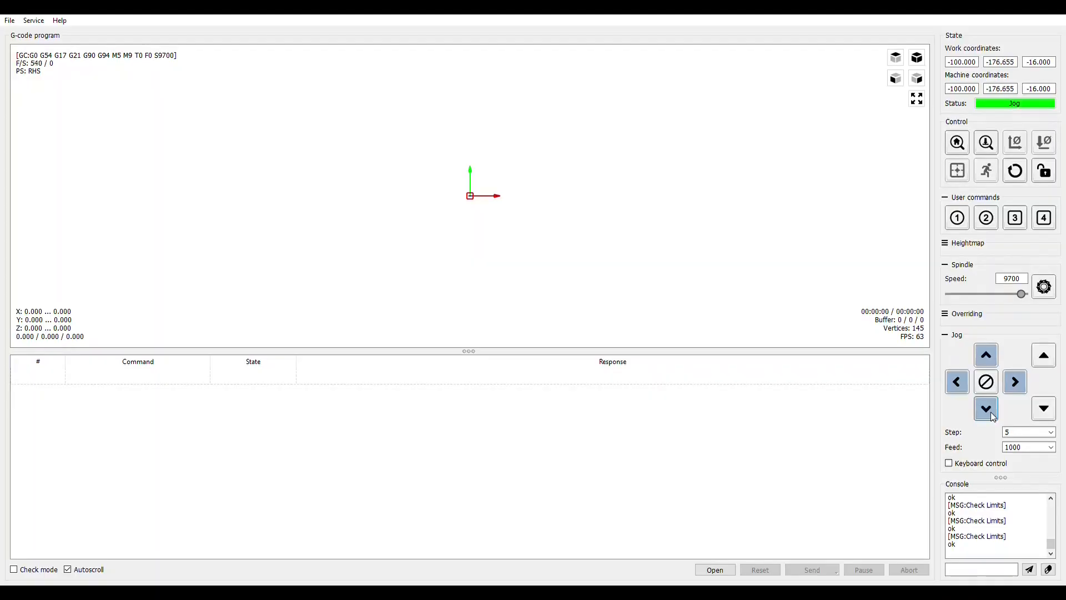
left_click(985, 409)
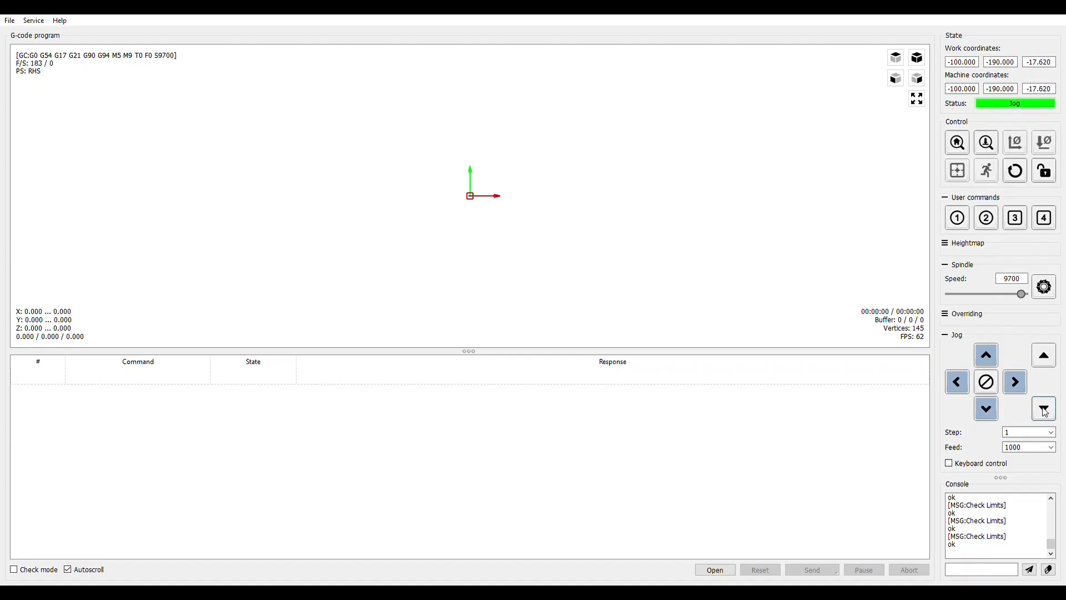
left_click(985, 407)
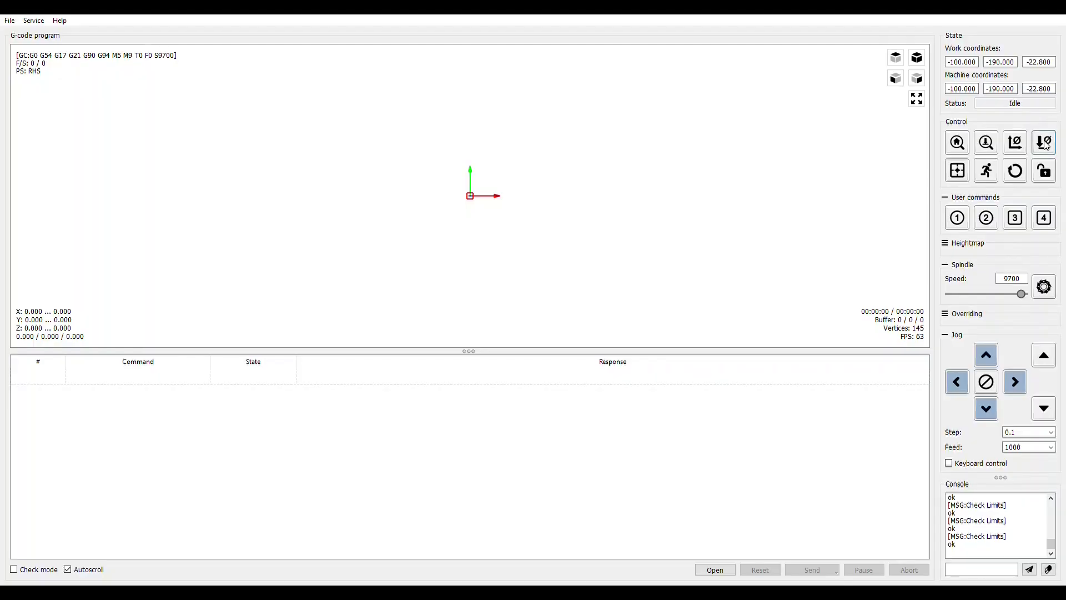
left_click(1043, 143)
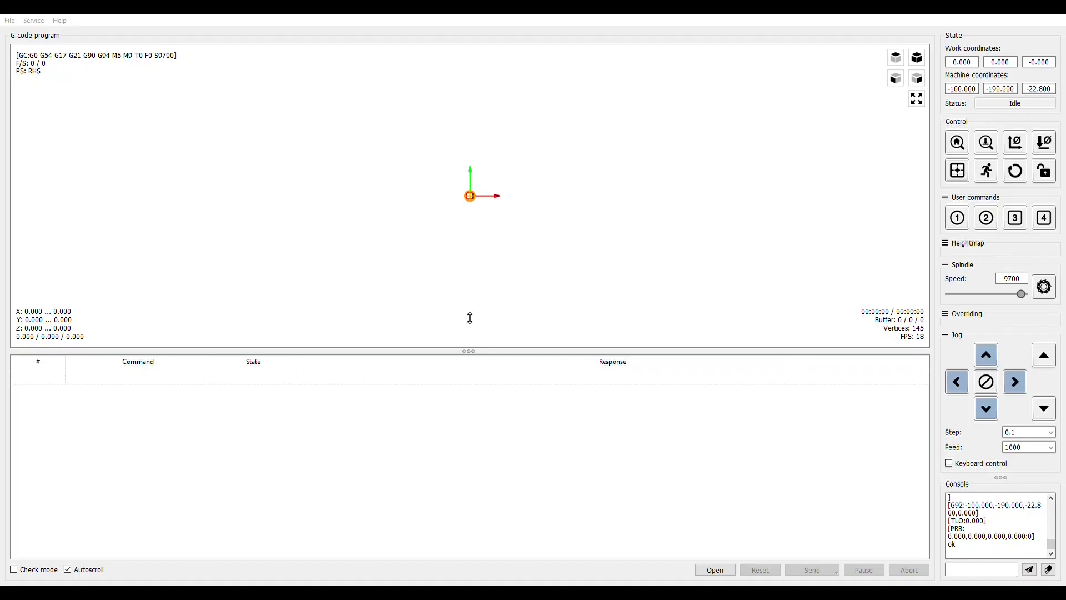
Load the exported swirl G-code file and send it to the machine to start carving.
left_click(714, 569)
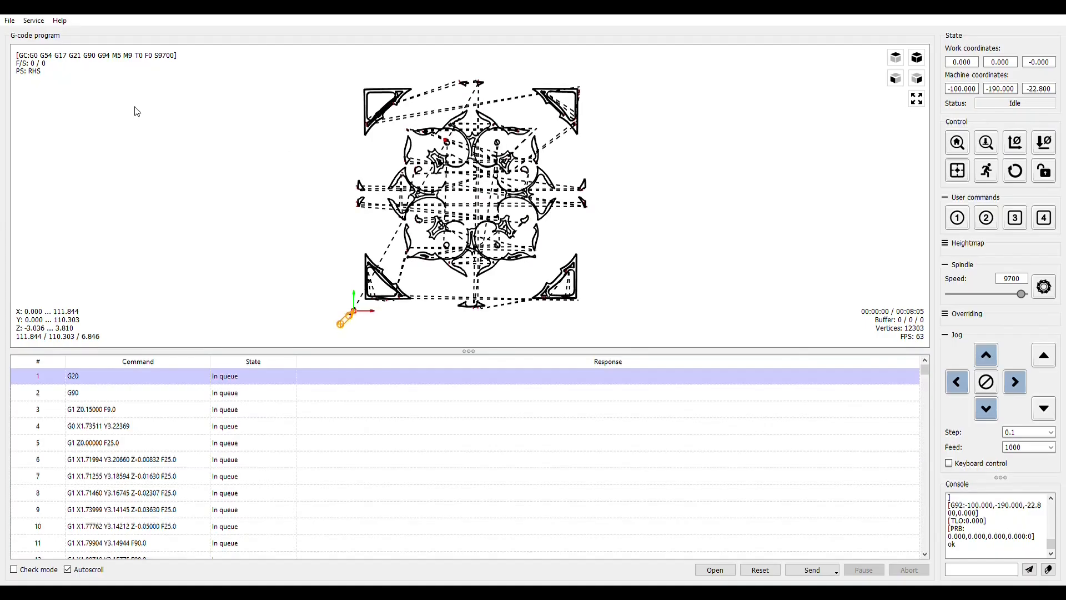
mouse_move(807, 277)
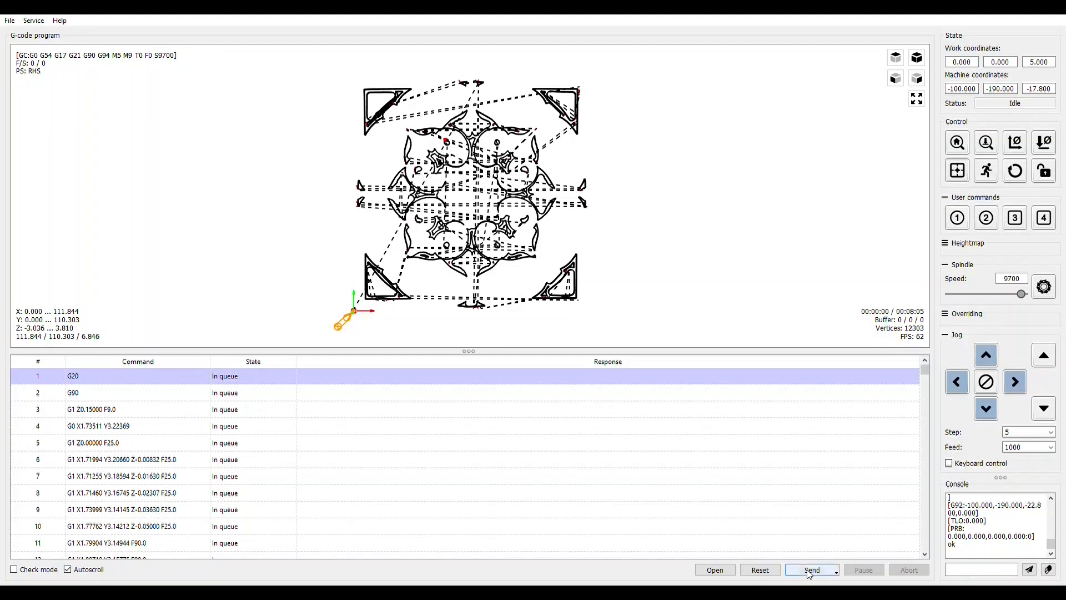
left_click(811, 570)
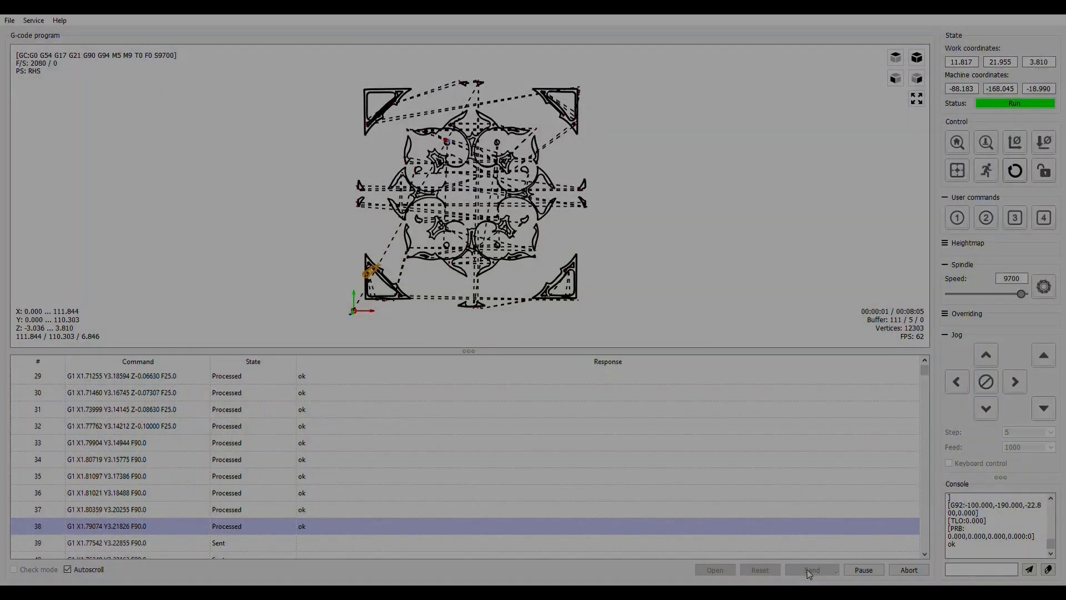